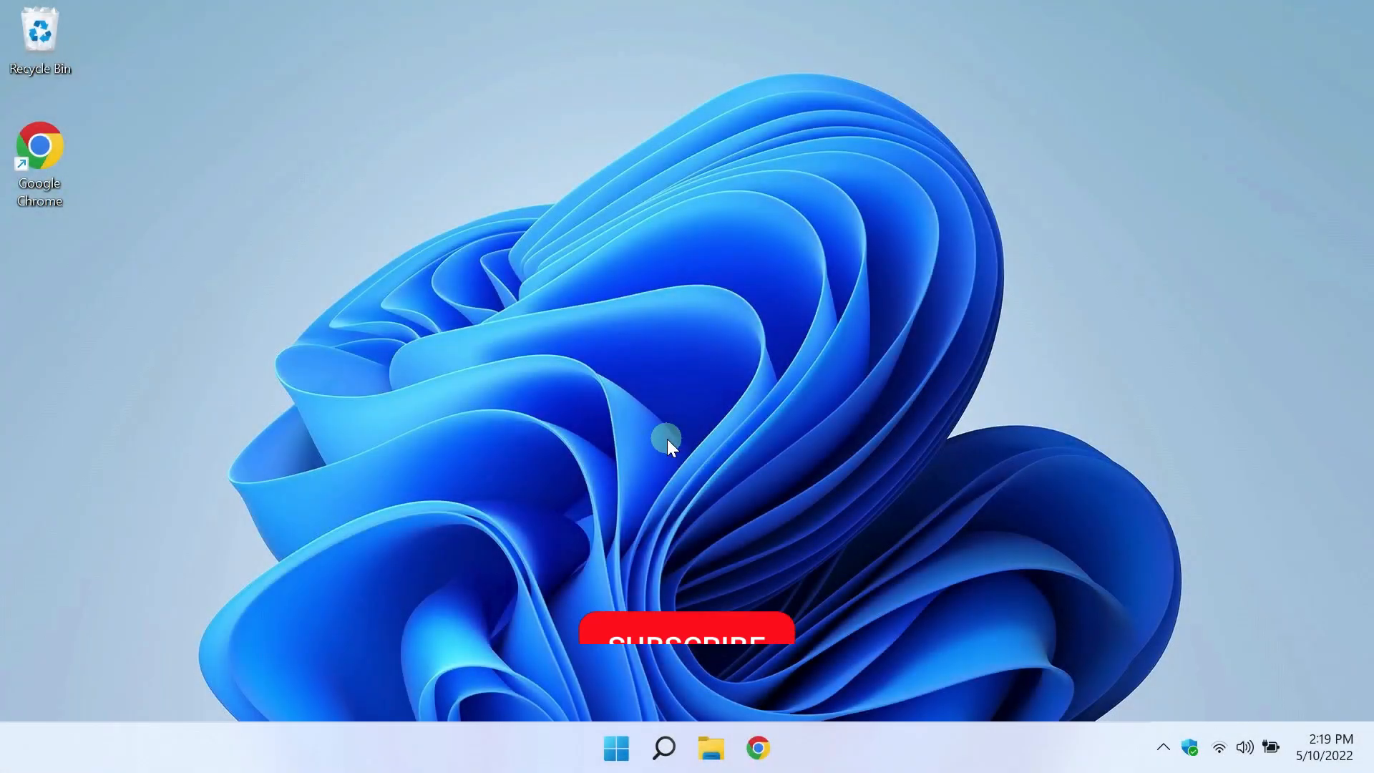
Create a folder named 'mydrivers' at the root of C: in File Explorer, then close it.
left_click(687, 635)
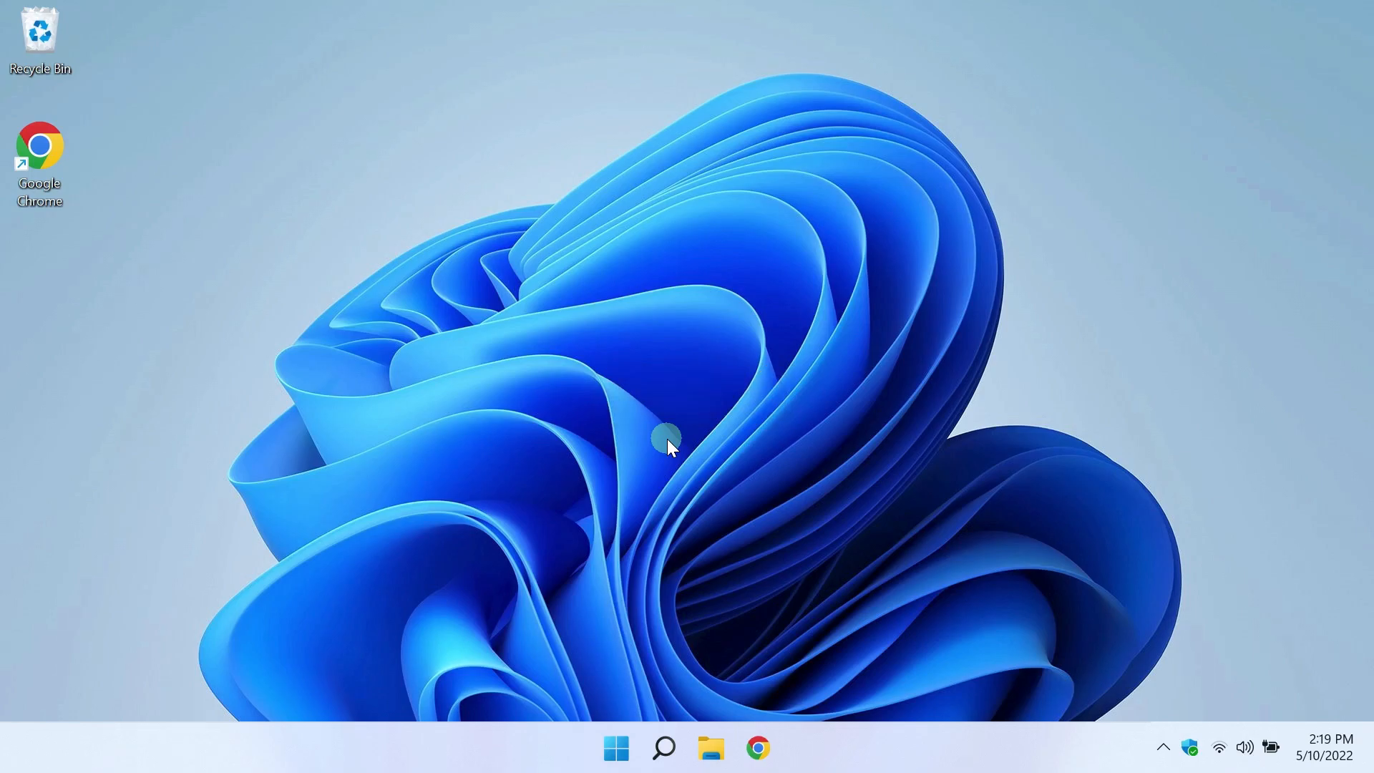
mouse_move(739, 418)
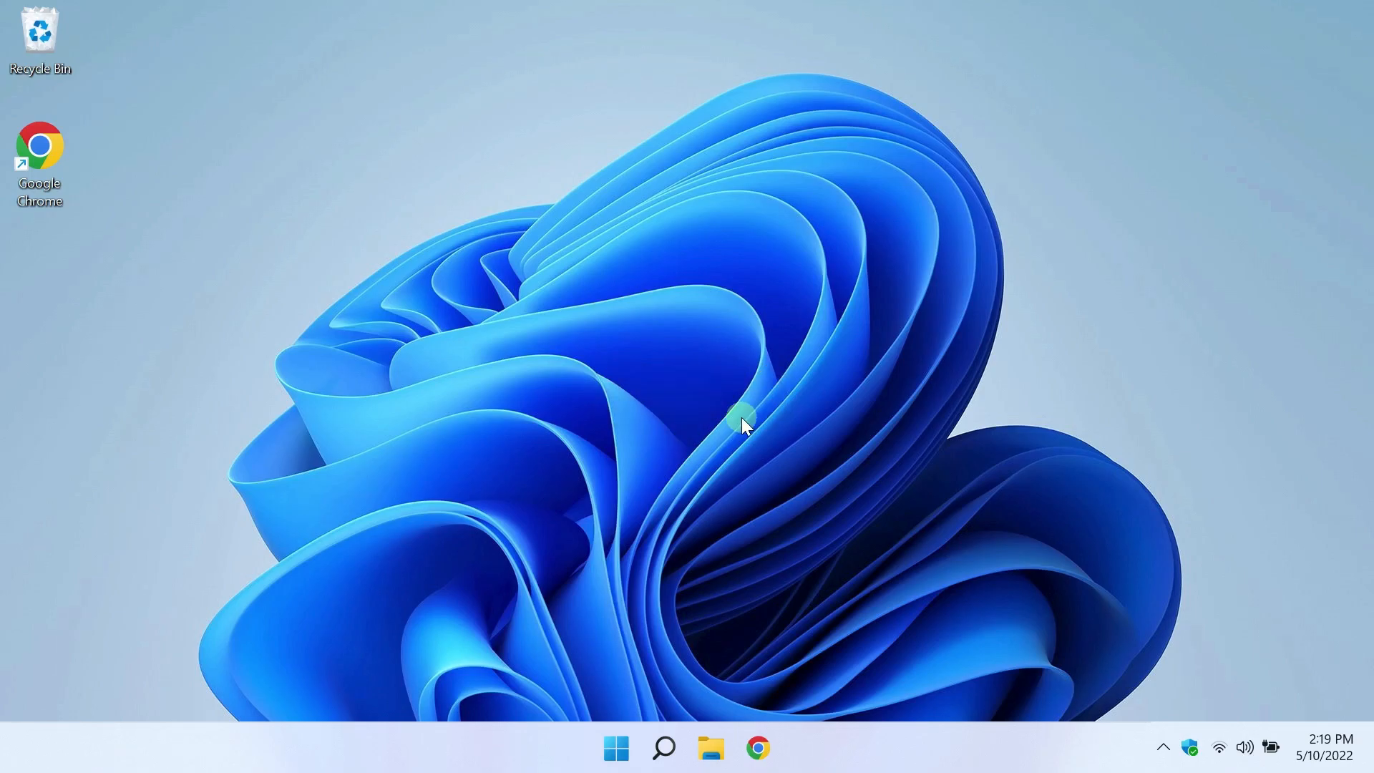
mouse_move(660, 433)
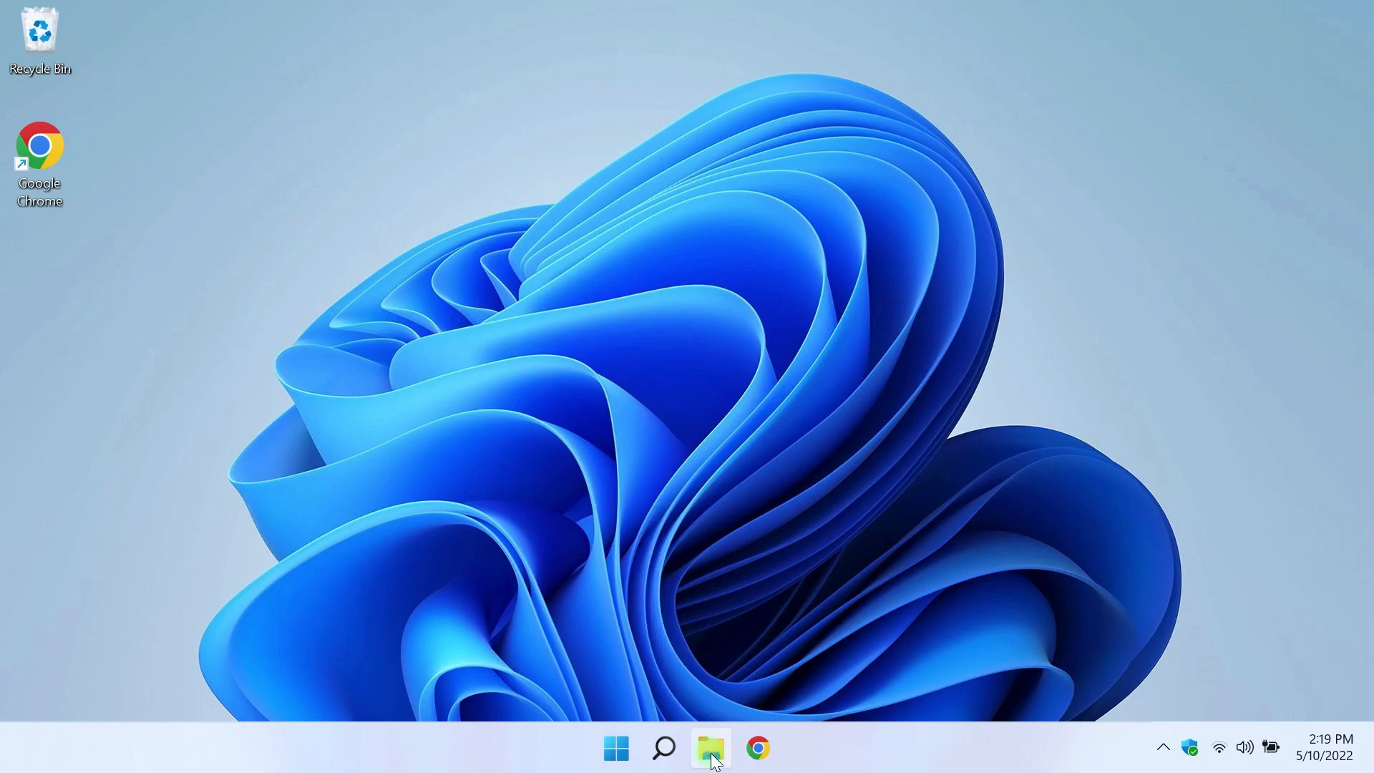
left_click(710, 747)
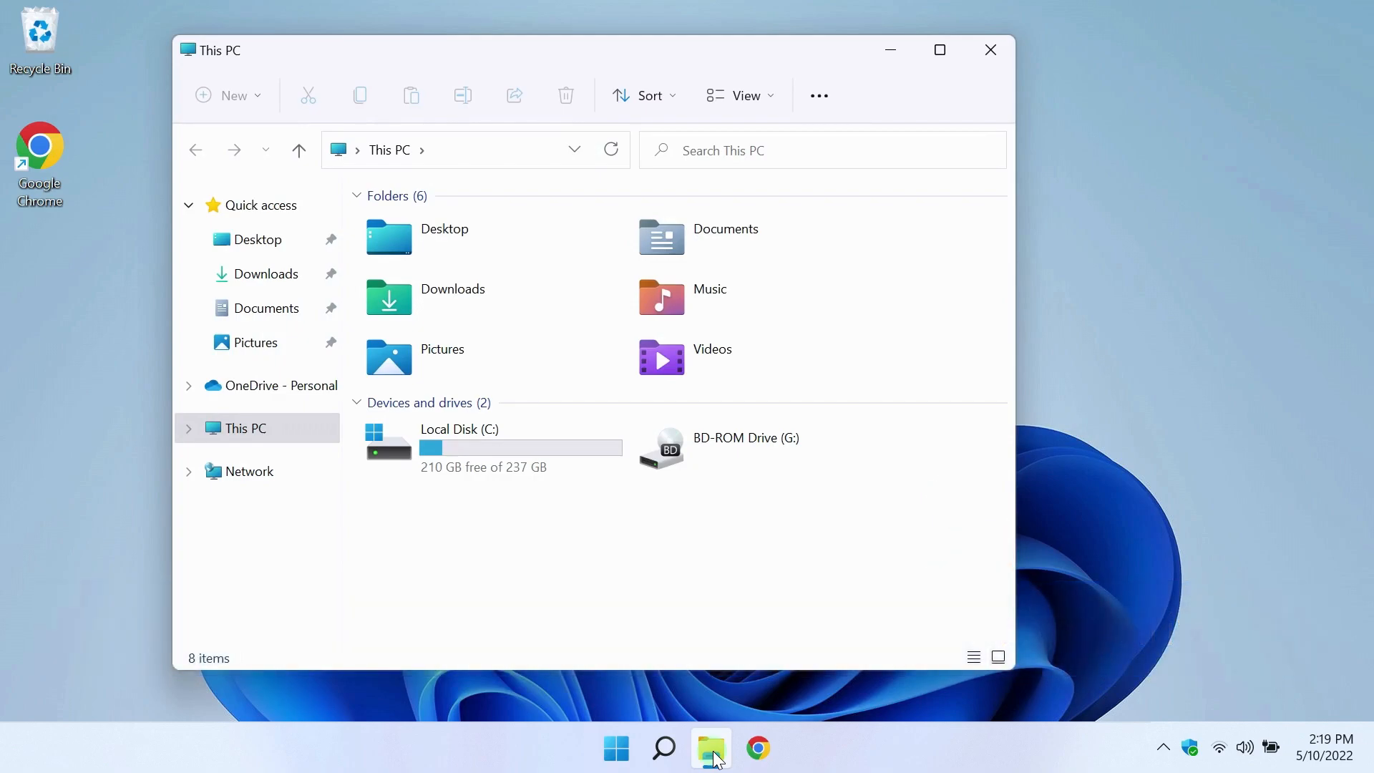
left_click(522, 448)
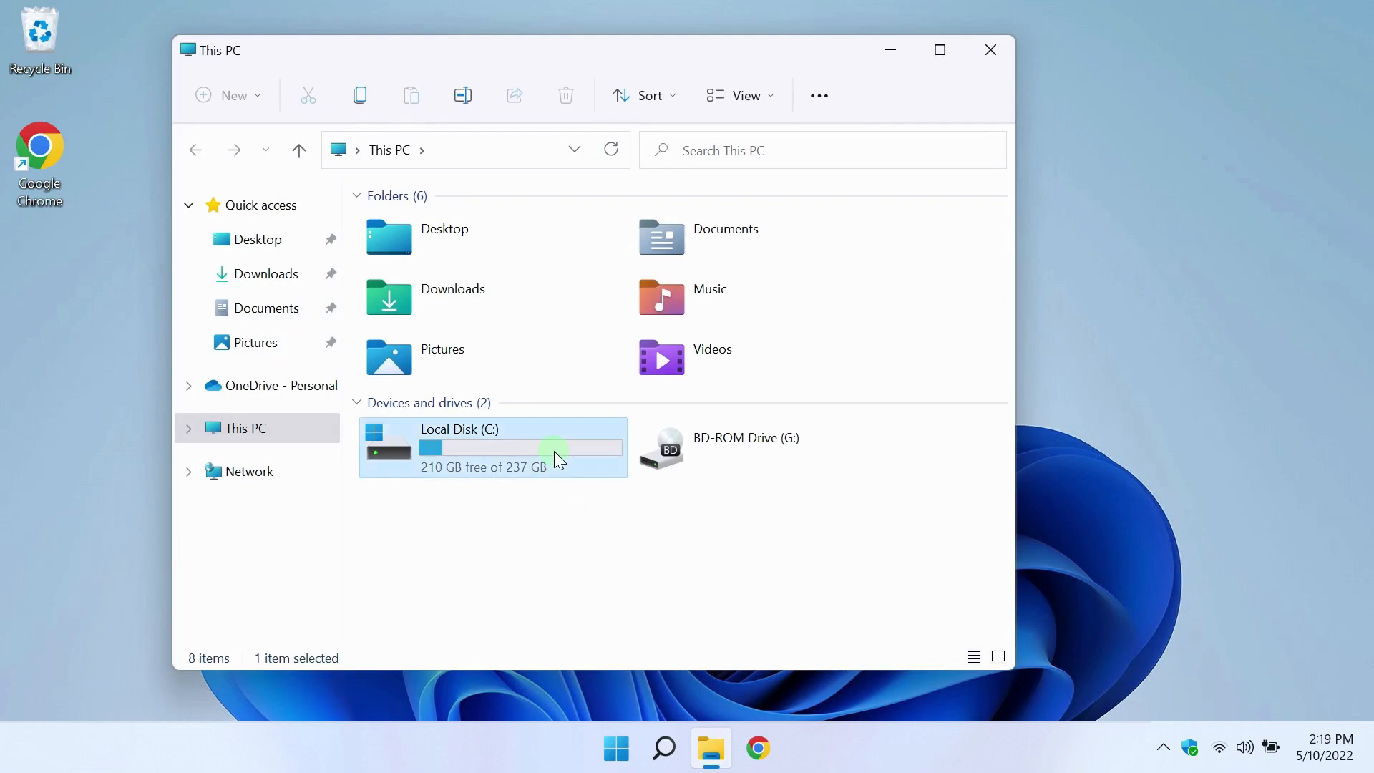
double_click(458, 446)
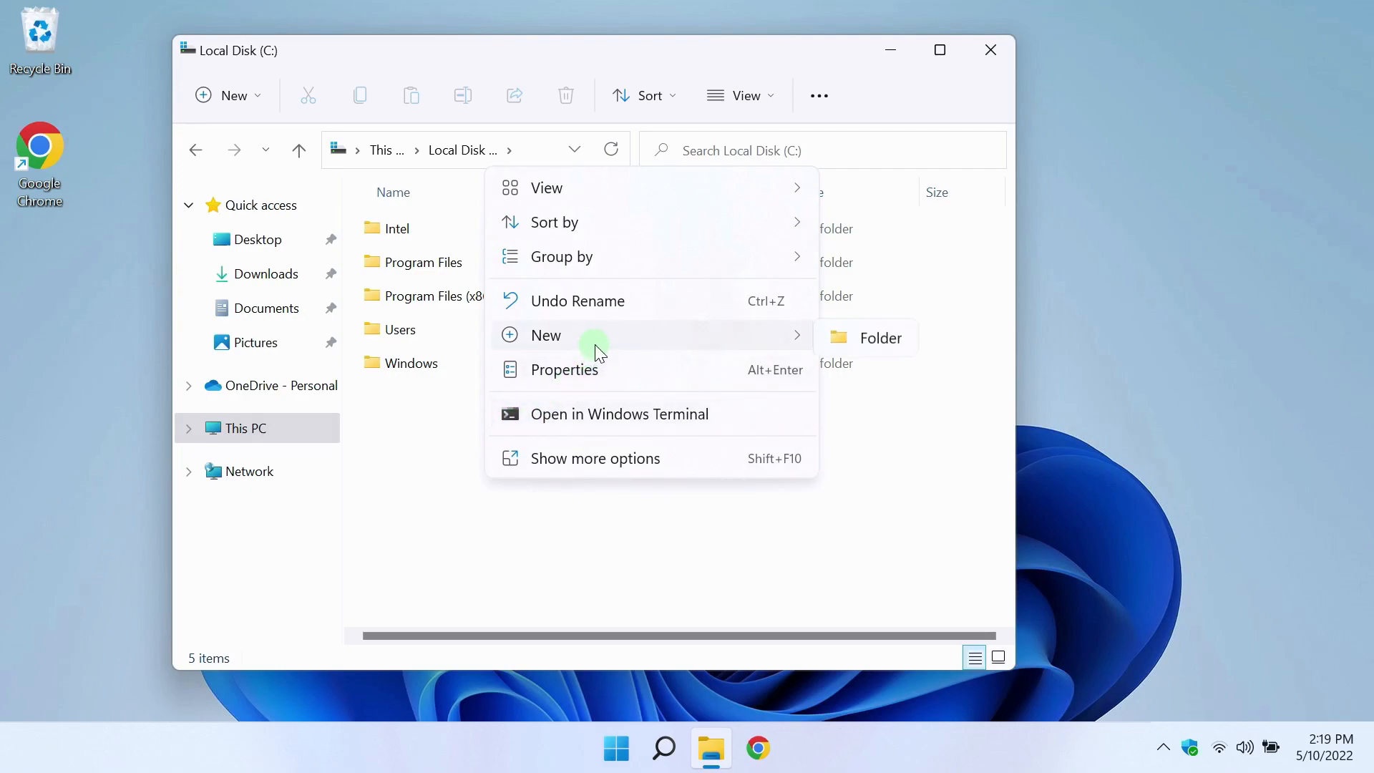
mouse_move(881, 339)
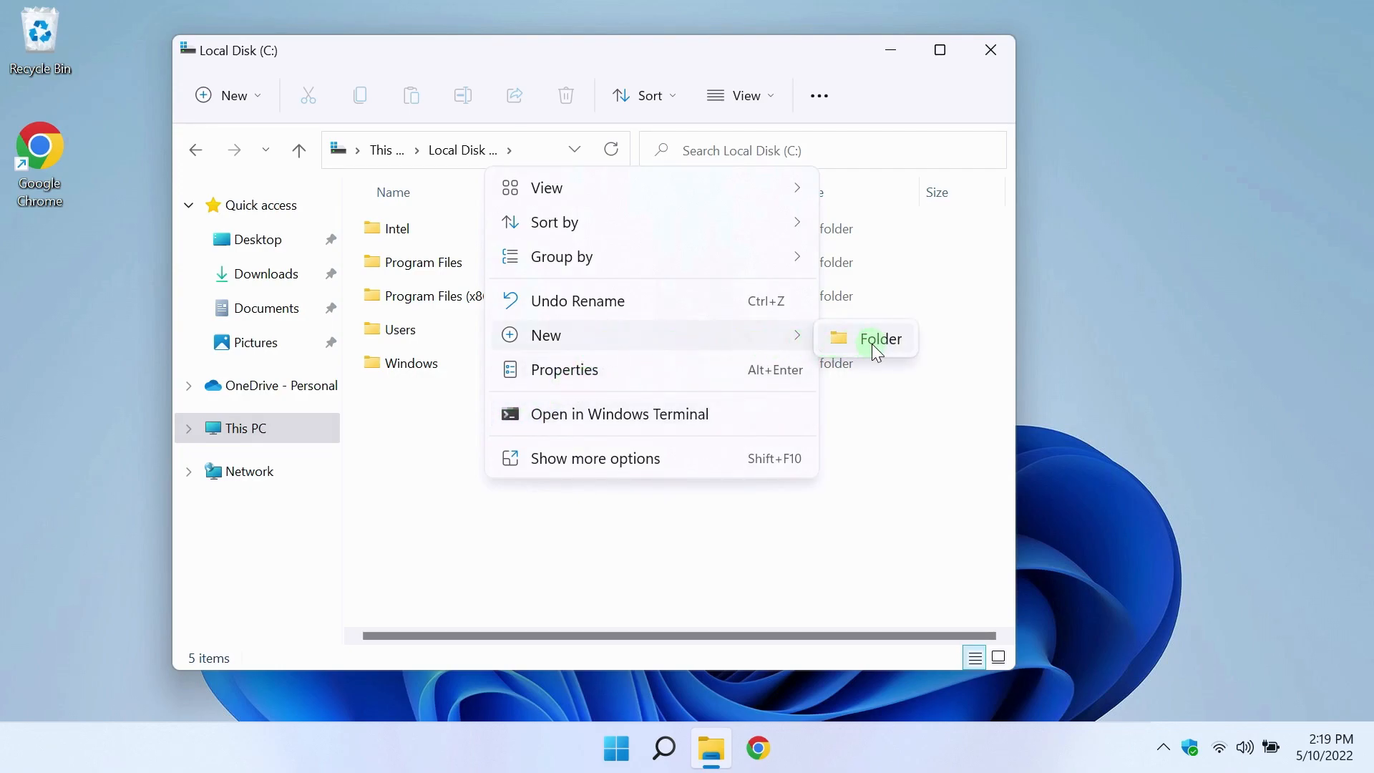
left_click(880, 338)
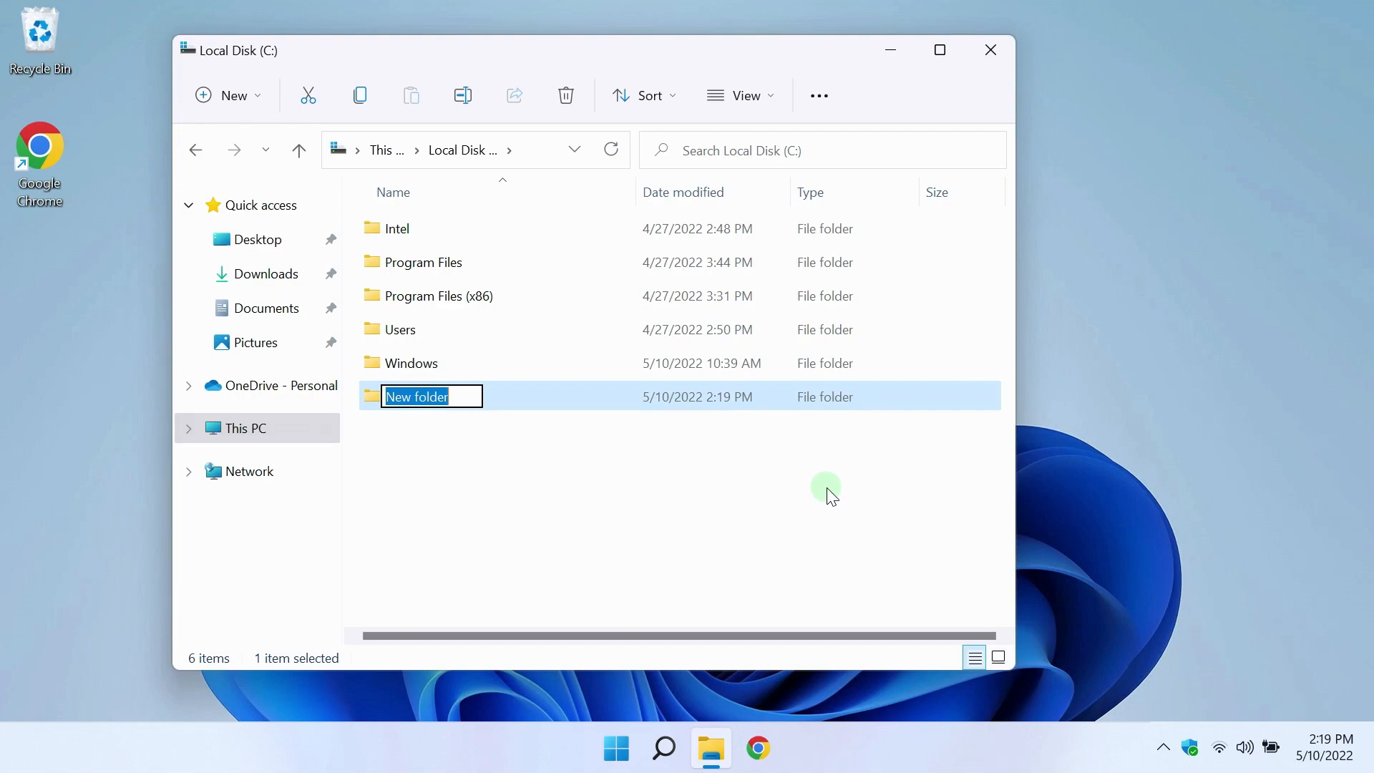
type("mydrivers")
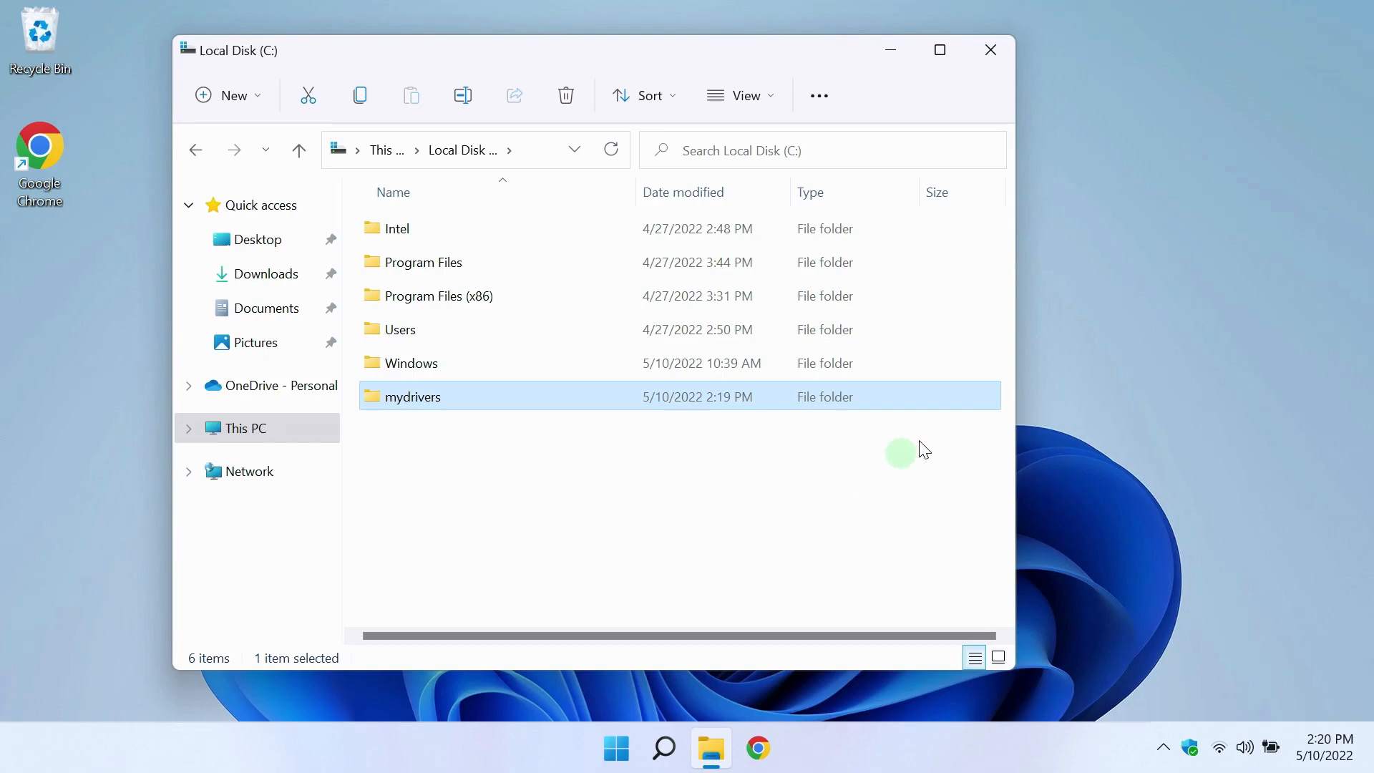
left_click(991, 50)
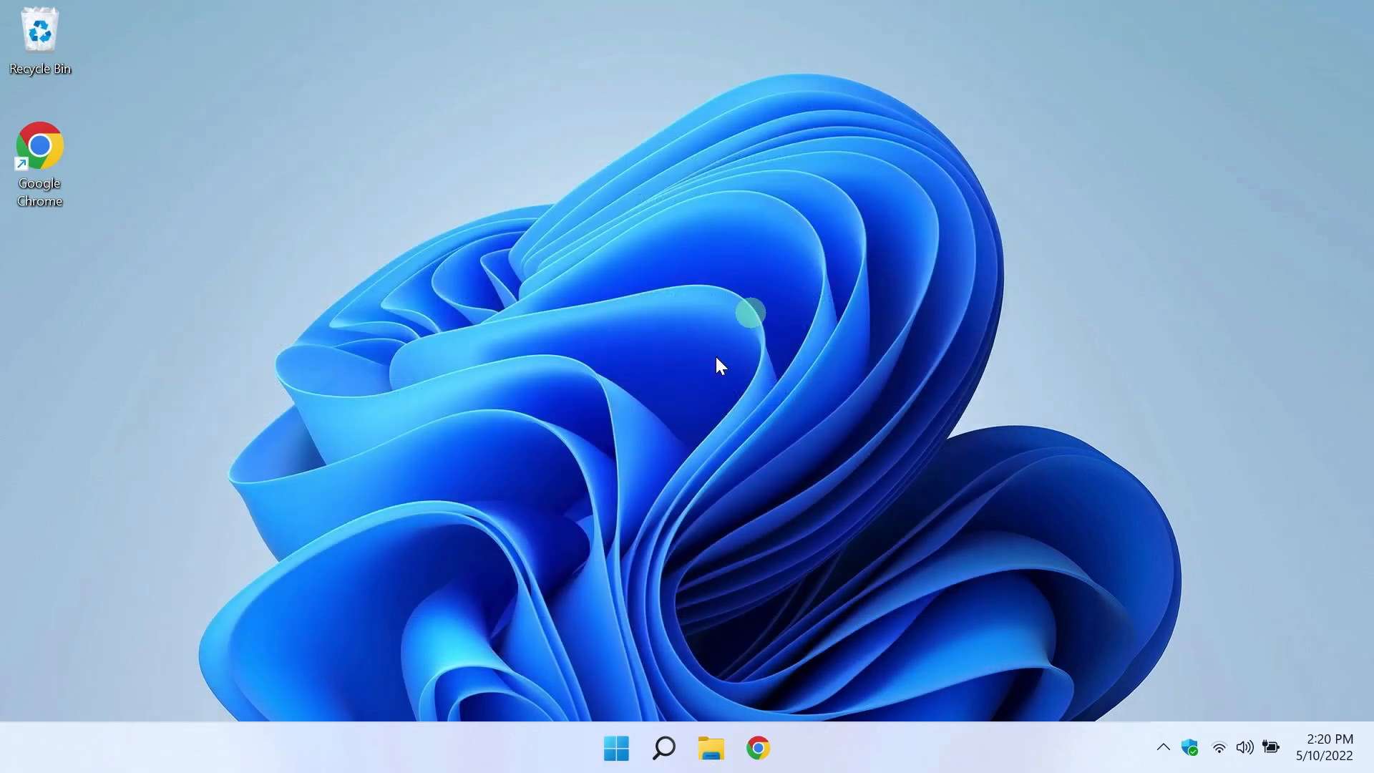
Launch Command Prompt from a Start search for 'cmd' as administrator, approving the UAC prompt.
left_click(615, 747)
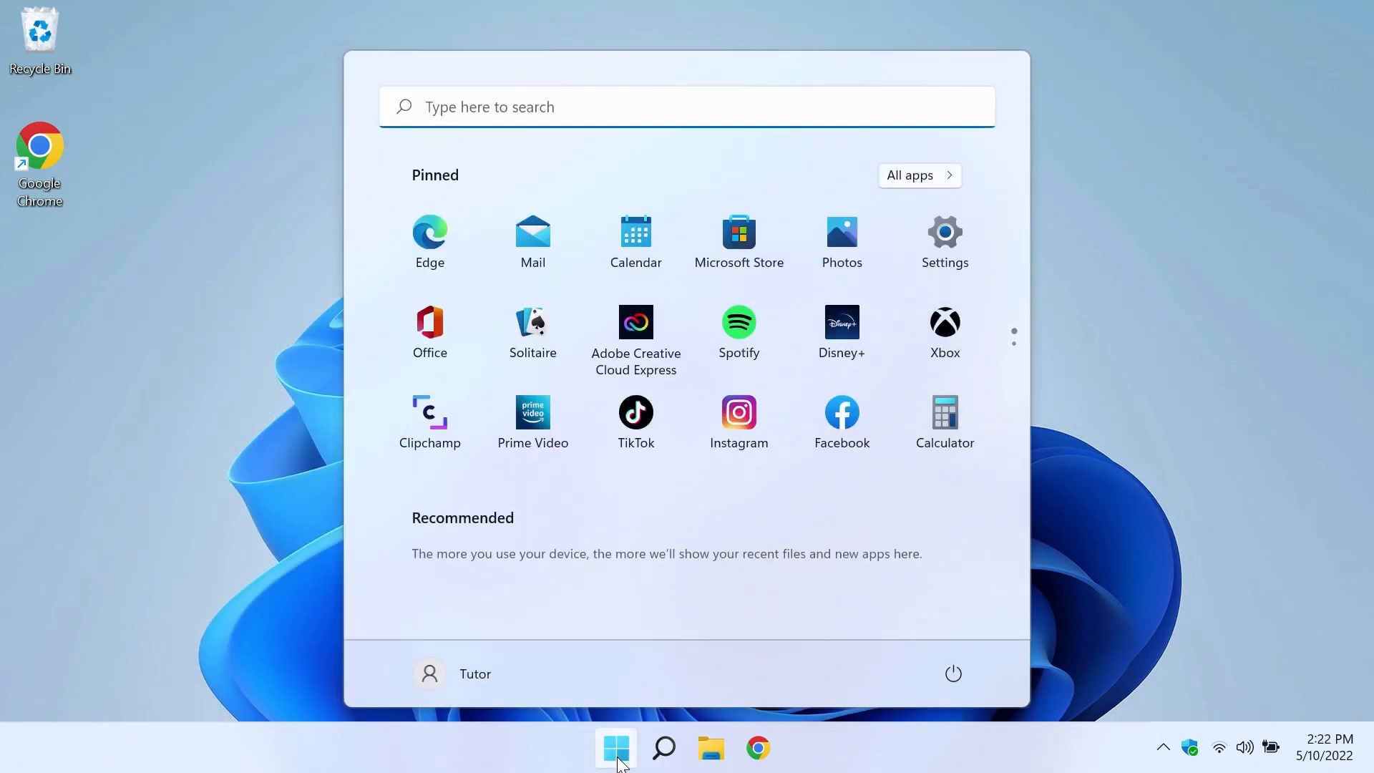
mouse_move(617, 661)
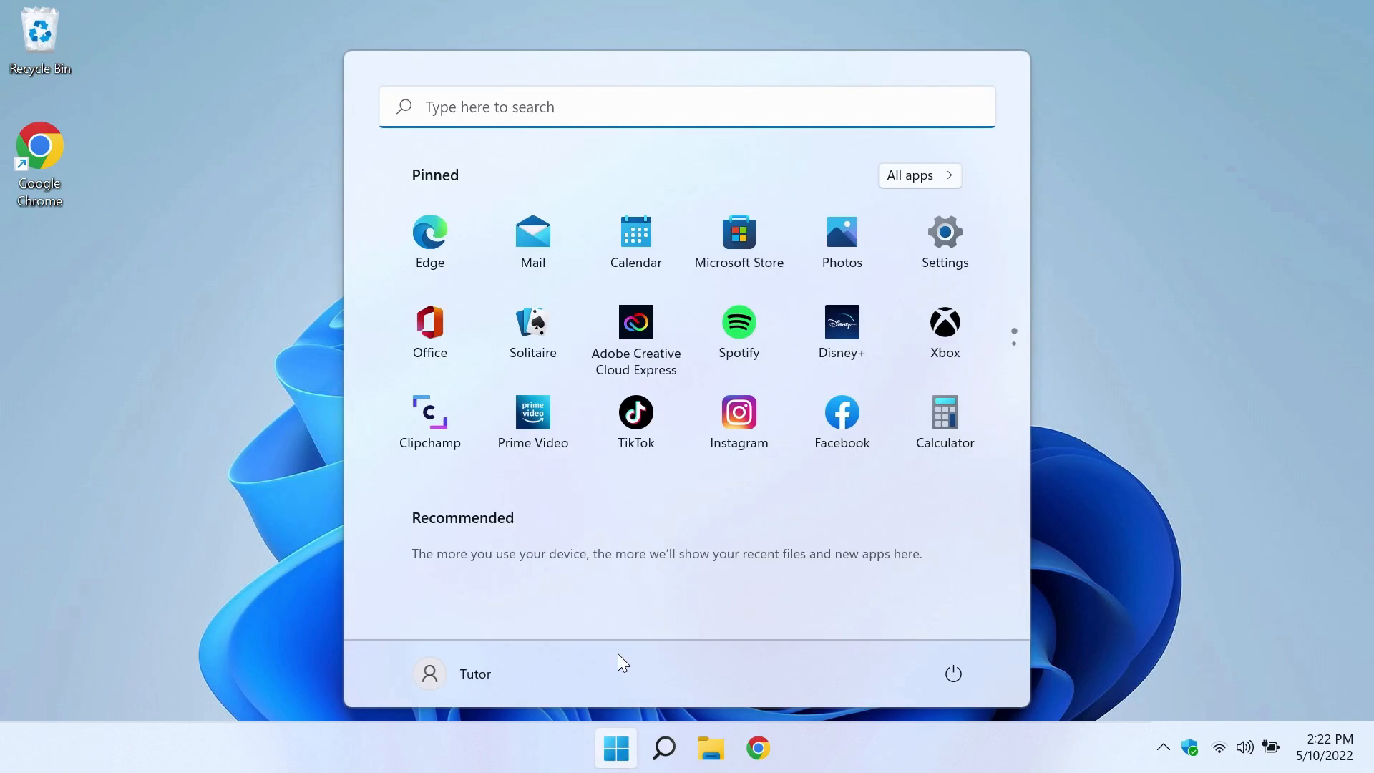
type("cmd")
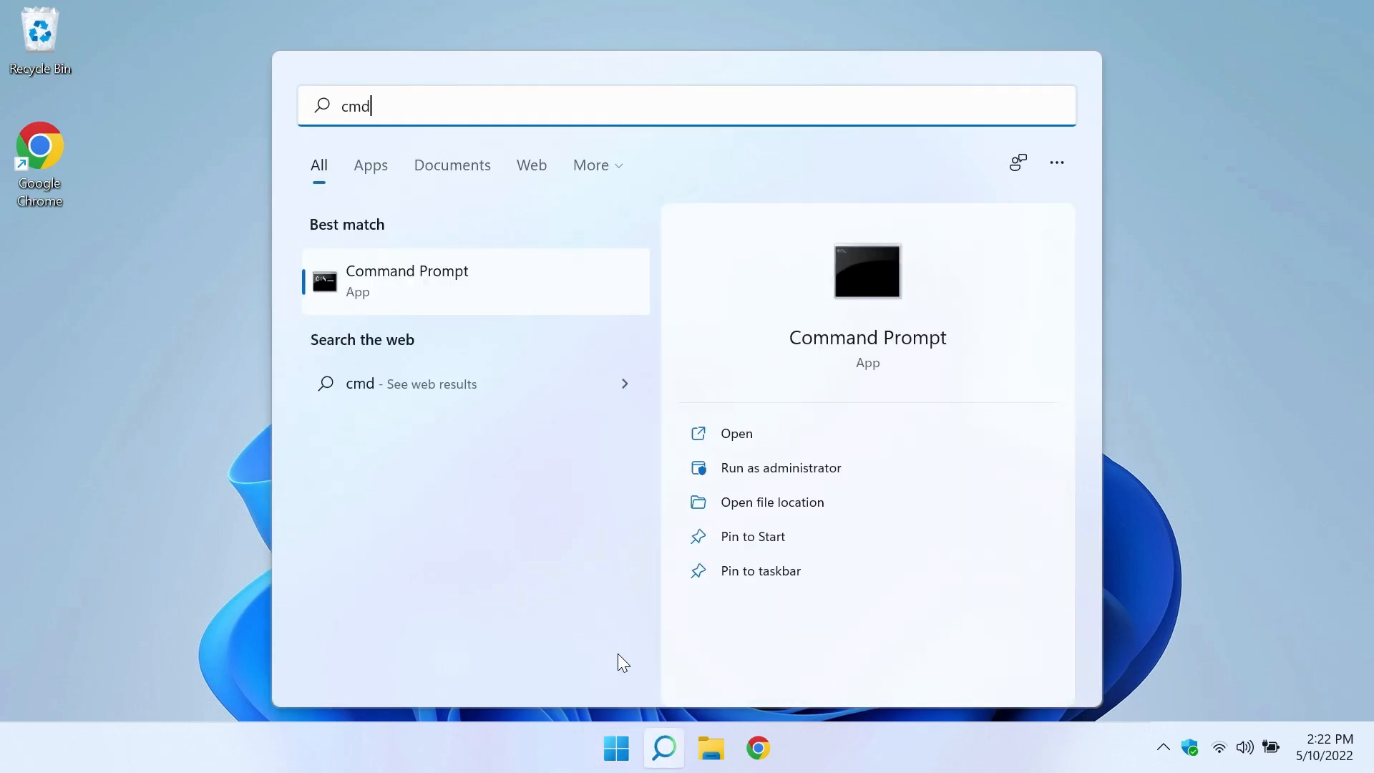
mouse_move(780, 468)
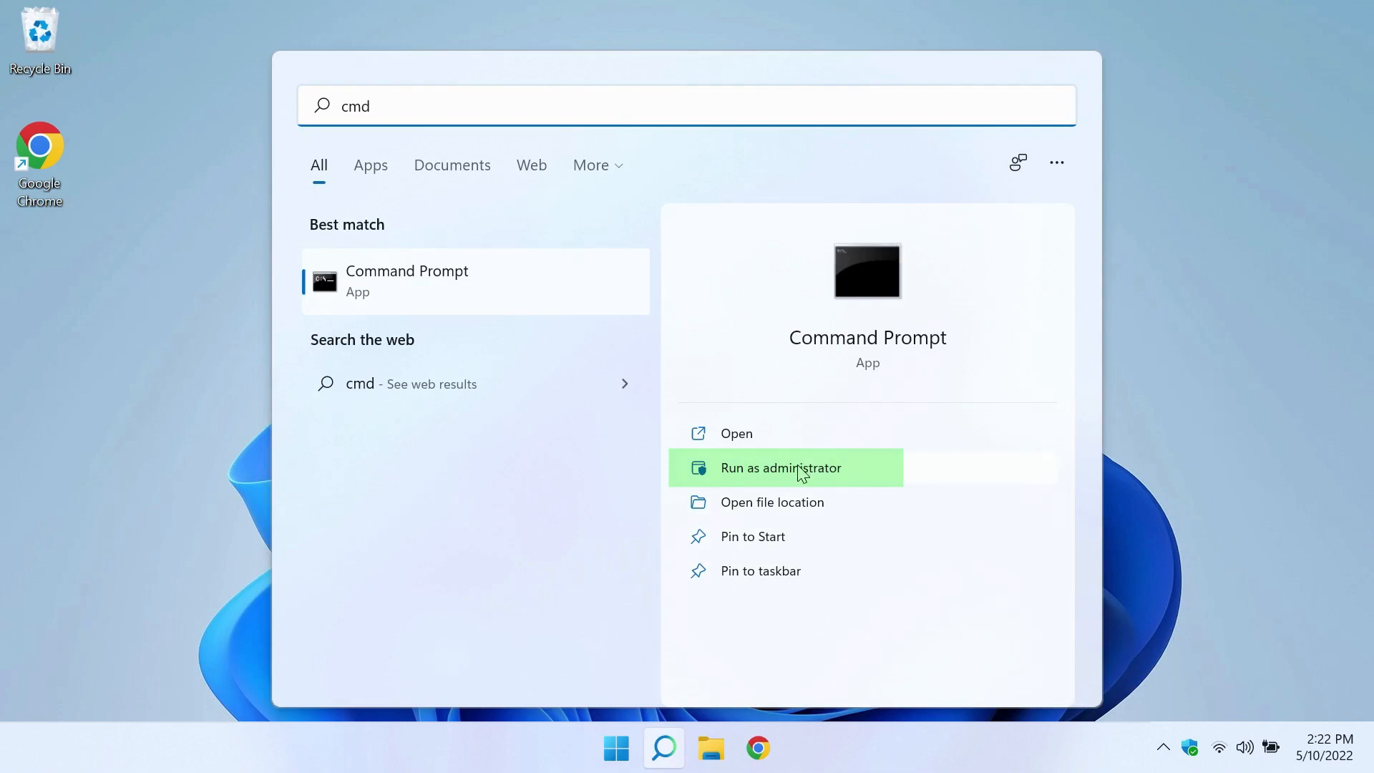
left_click(780, 467)
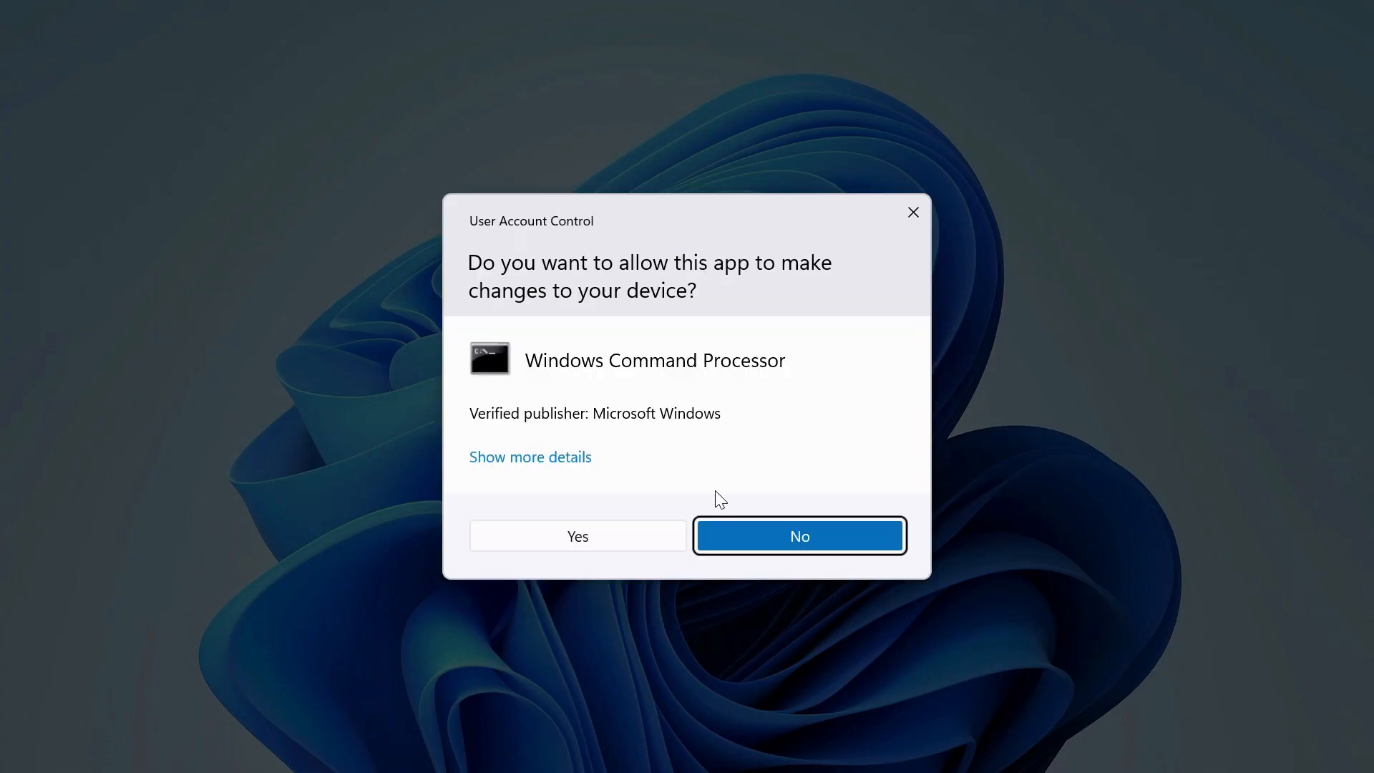
left_click(576, 536)
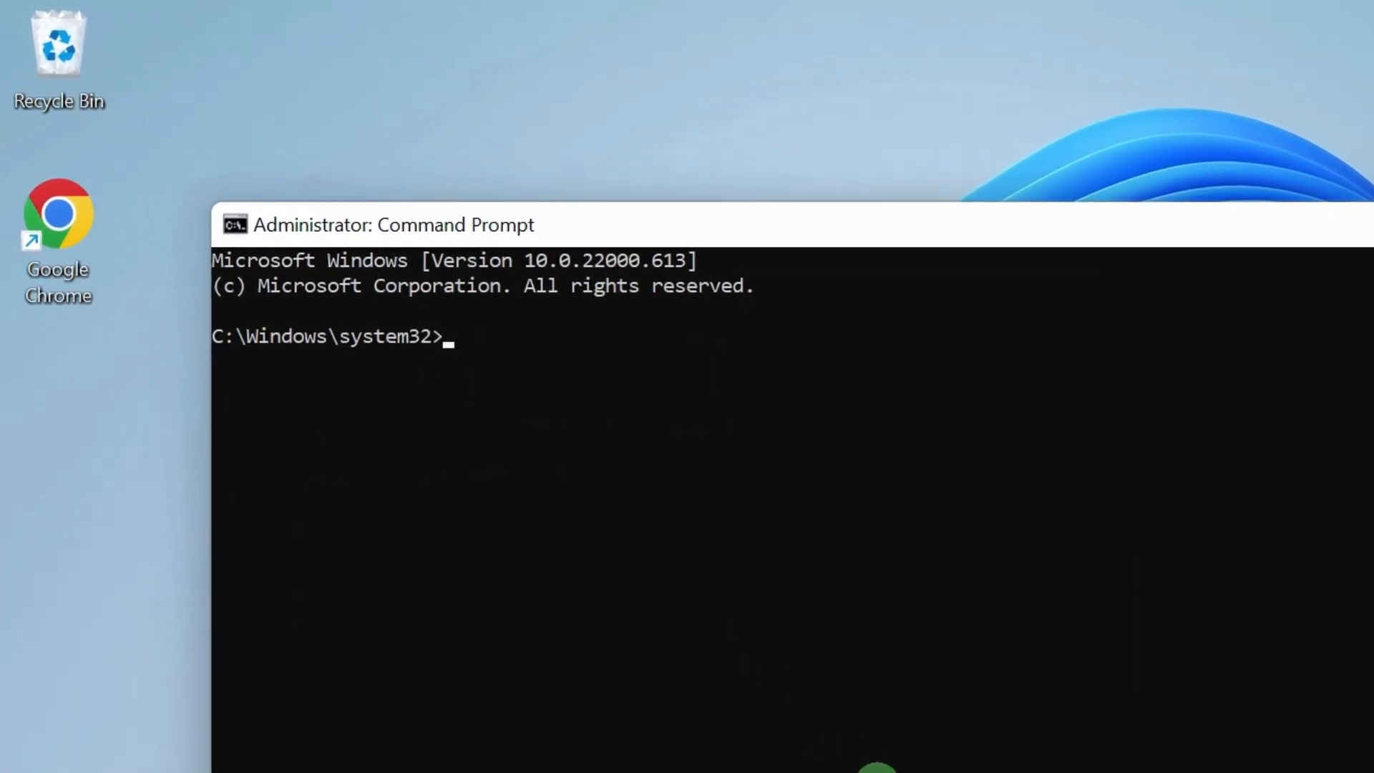
Run dism /online /export-driver /destination:"c:\mydrivers" to export all ten driver packages.
type("dism")
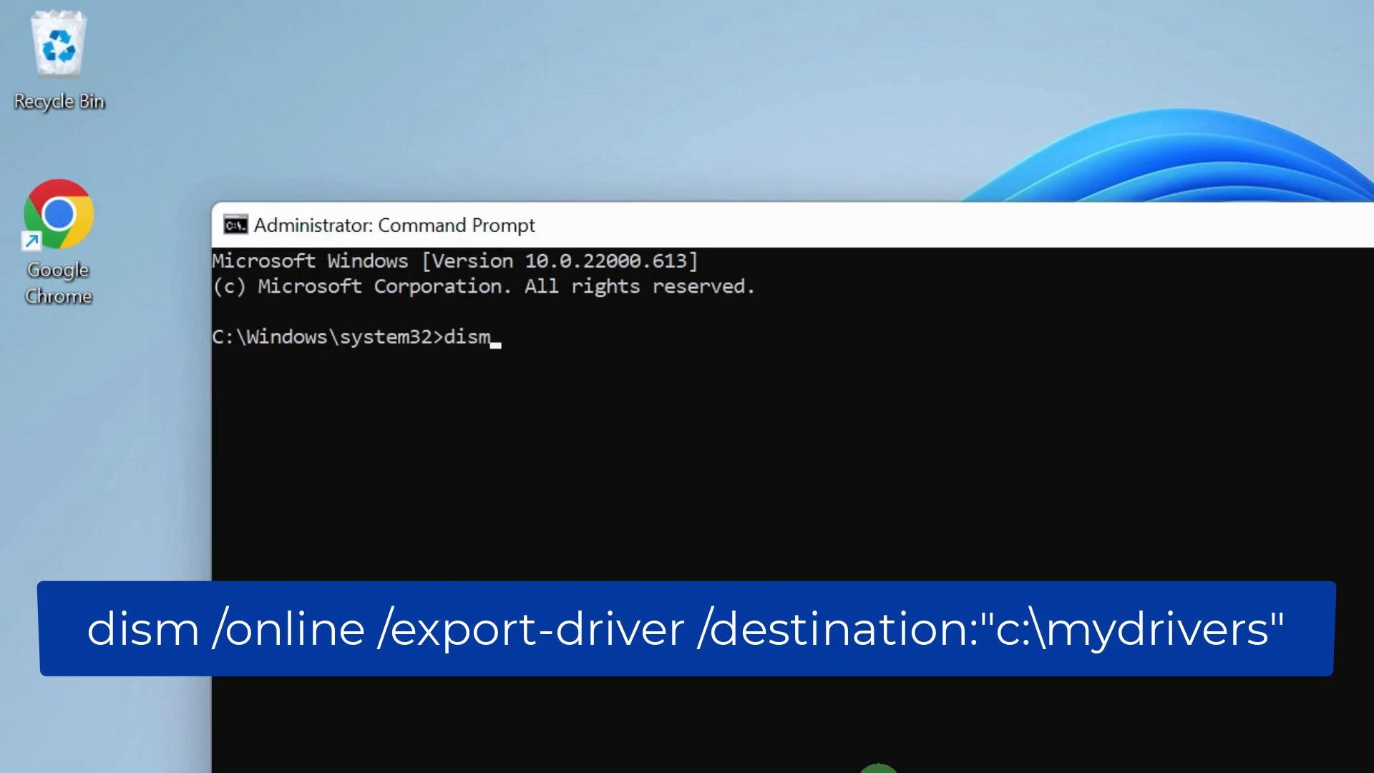
type("/online /expo")
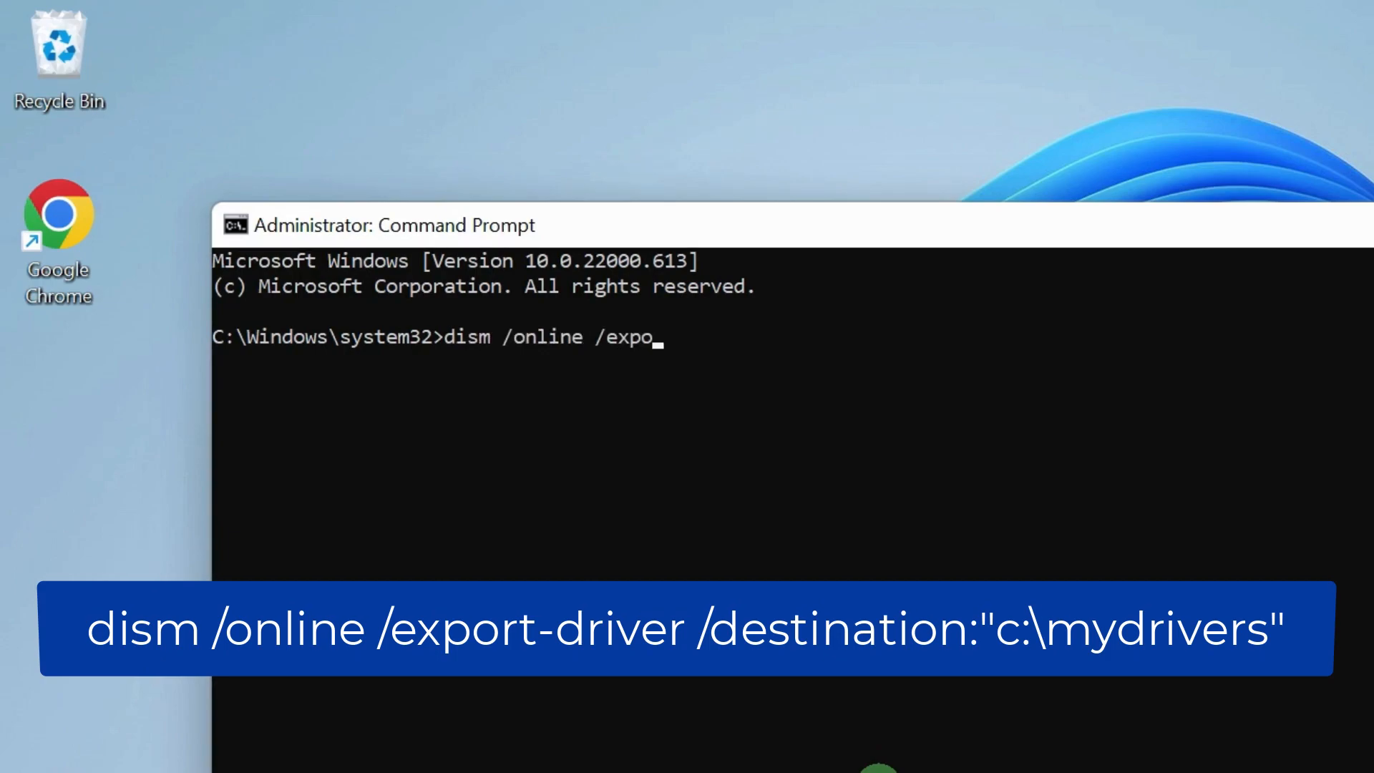
type("rt-driv")
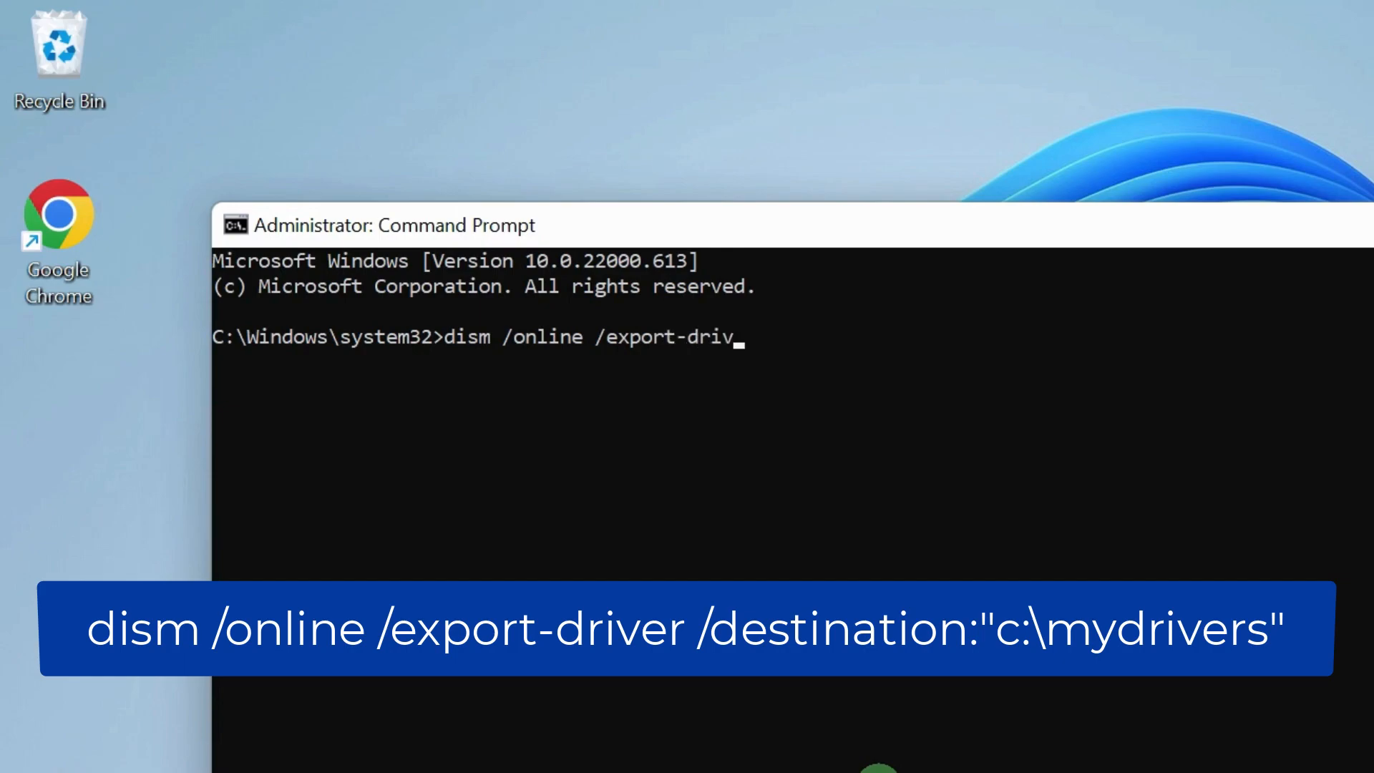
type("er /dest")
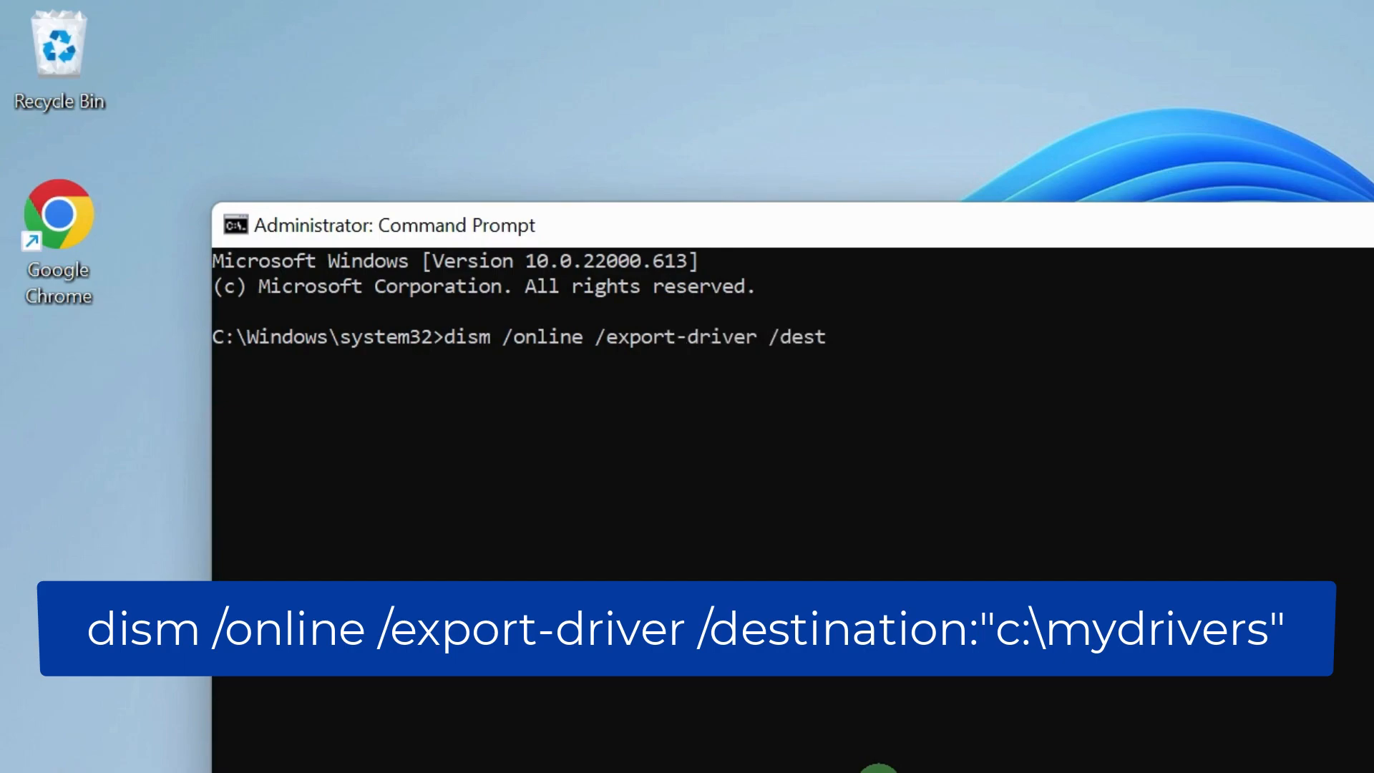
type("ination:")
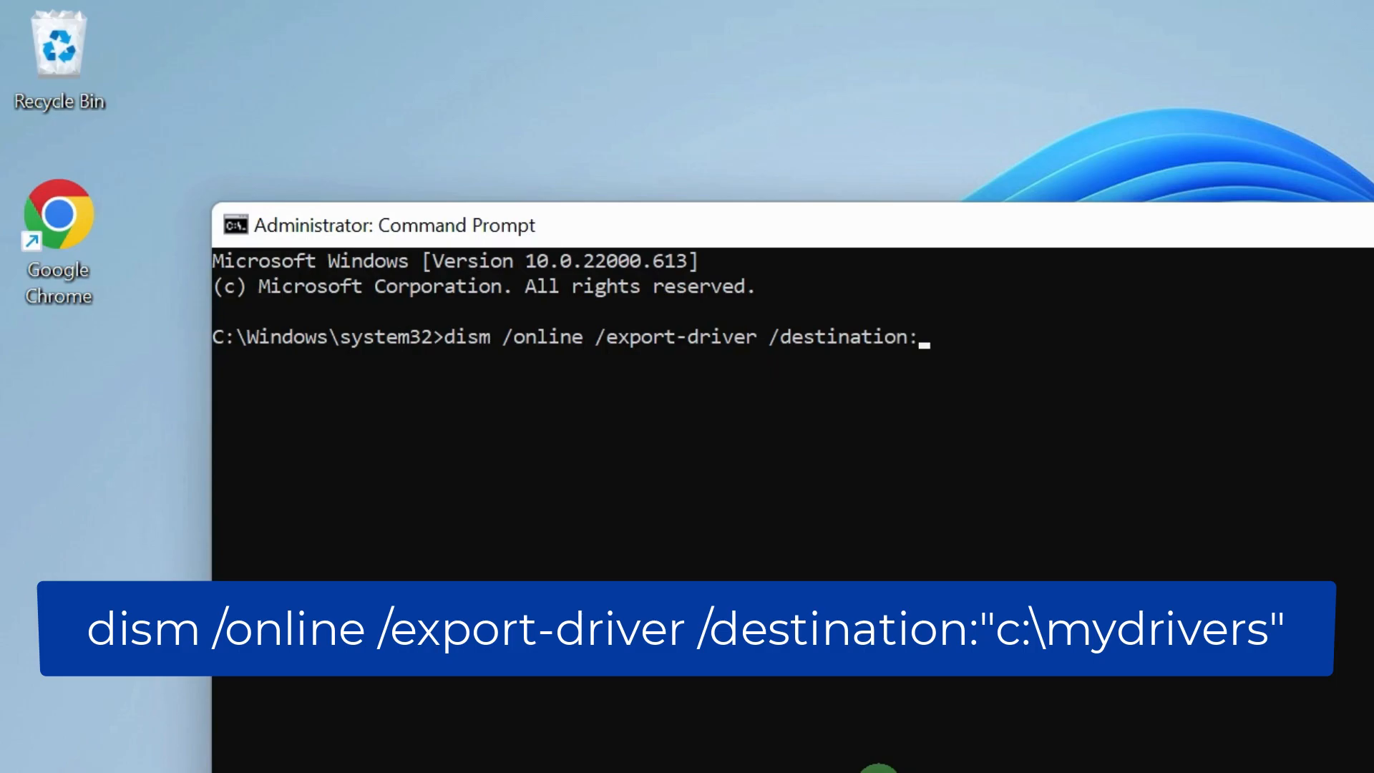
type("\"c:\\mydrivers")
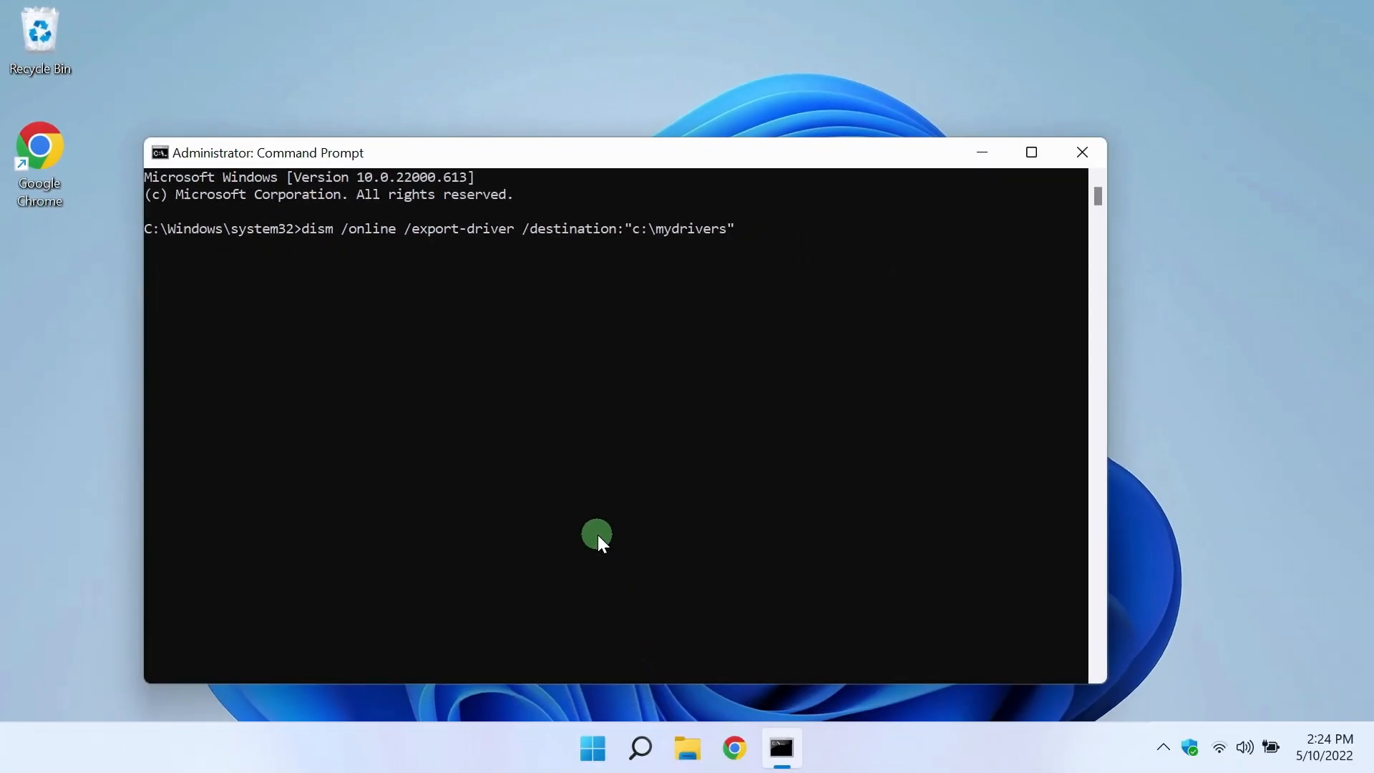
key("Return")
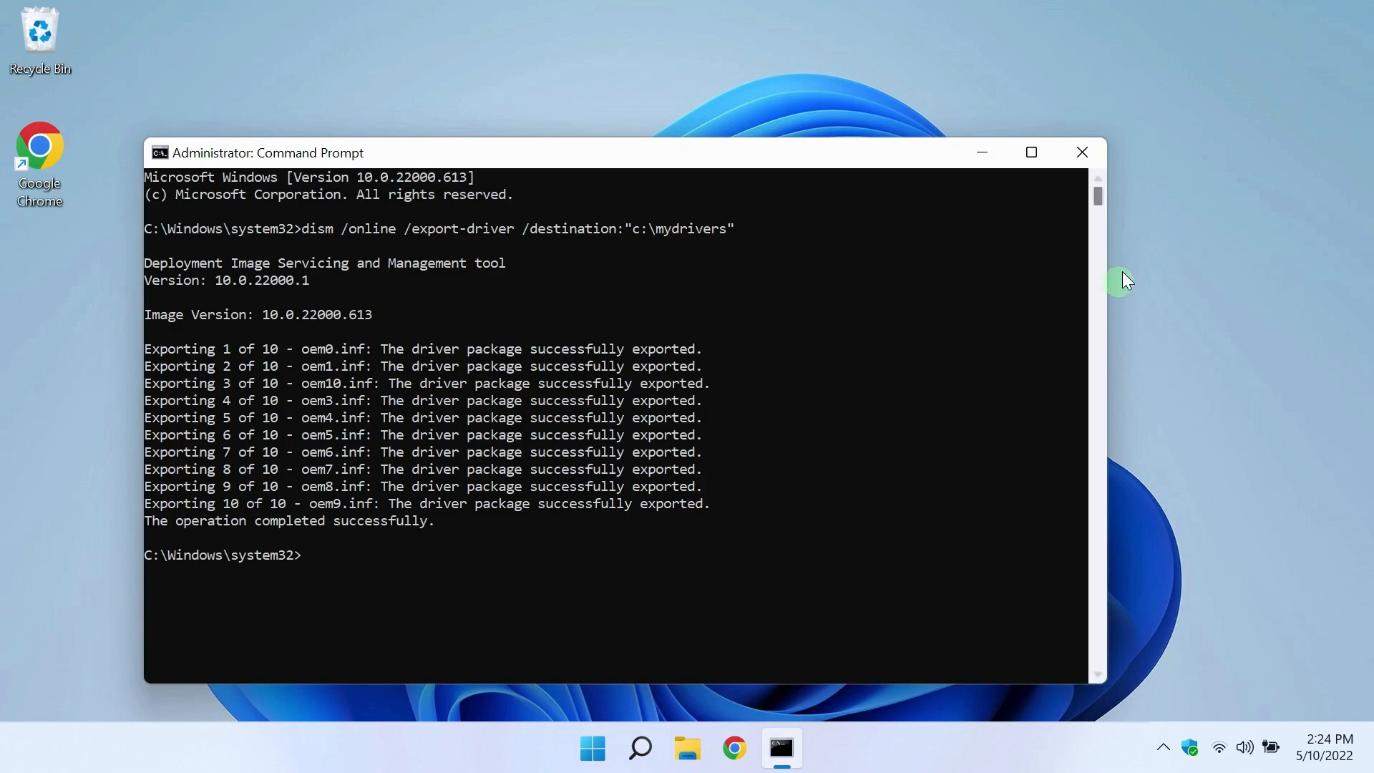
Close Command Prompt and open C:\mydrivers in File Explorer to view the exported driver folders.
left_click(1081, 152)
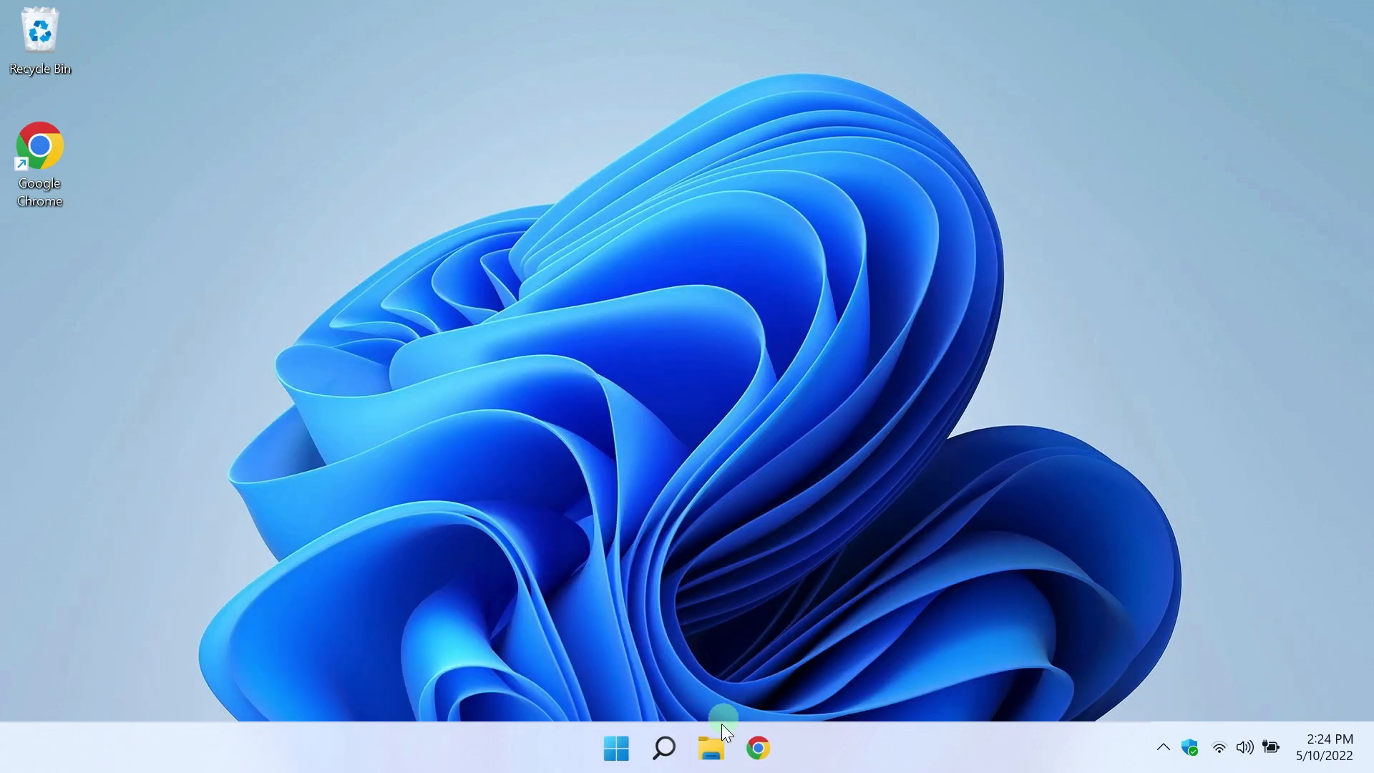
left_click(710, 748)
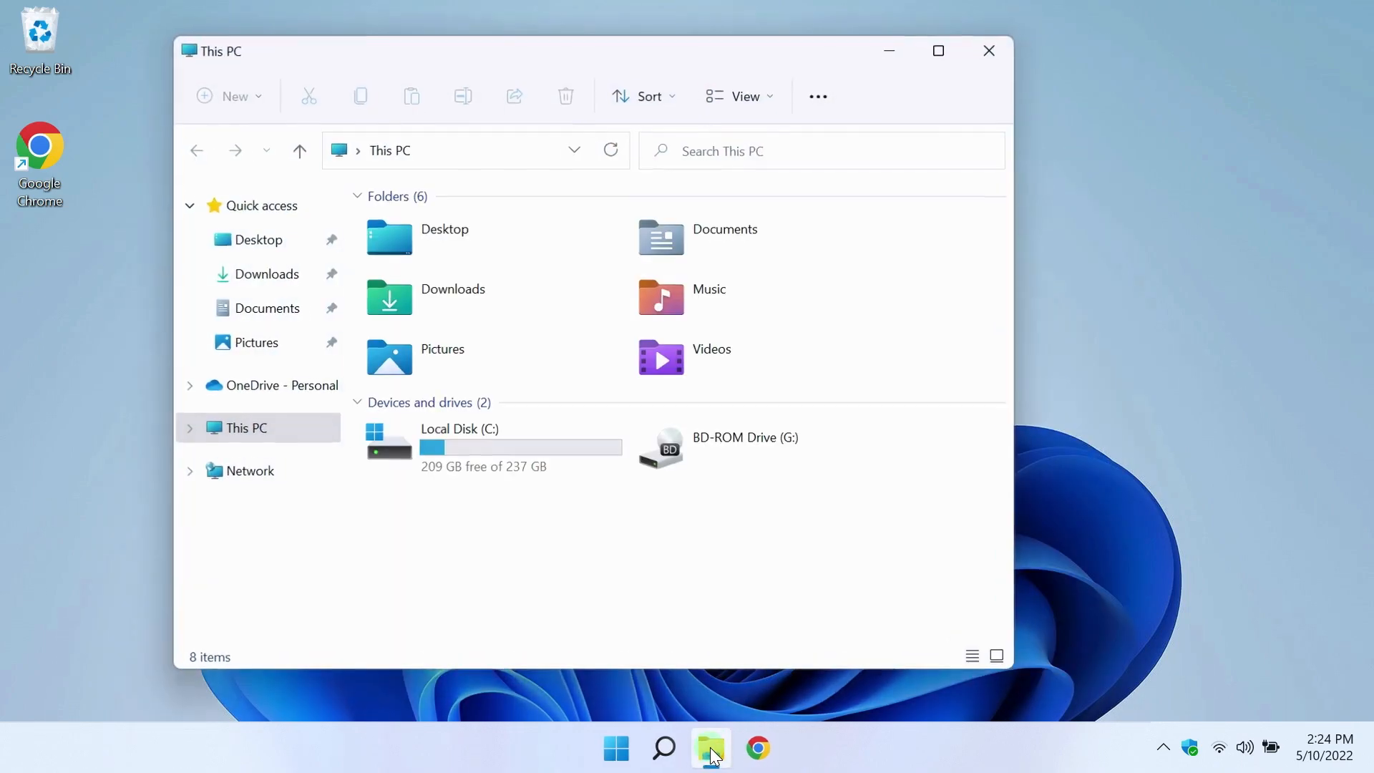
double_click(459, 437)
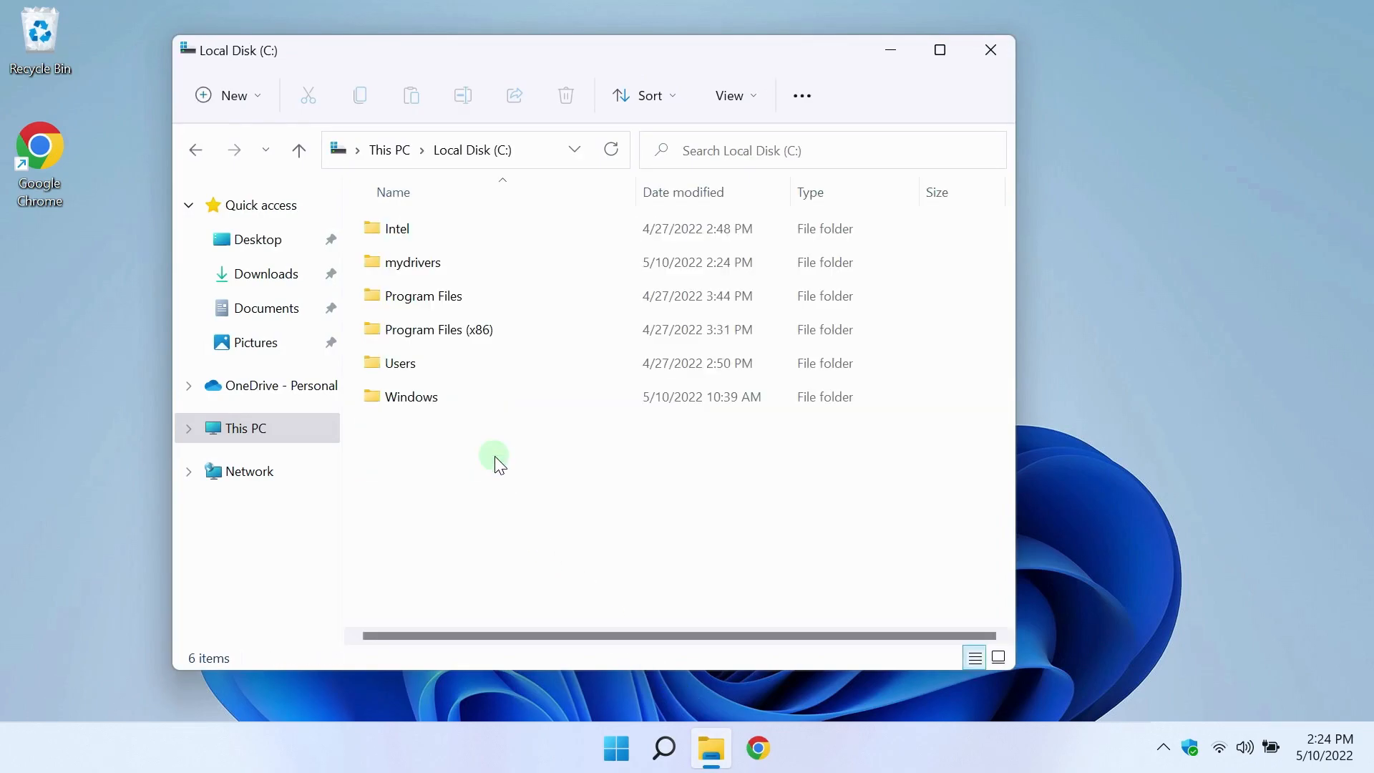
left_click(412, 262)
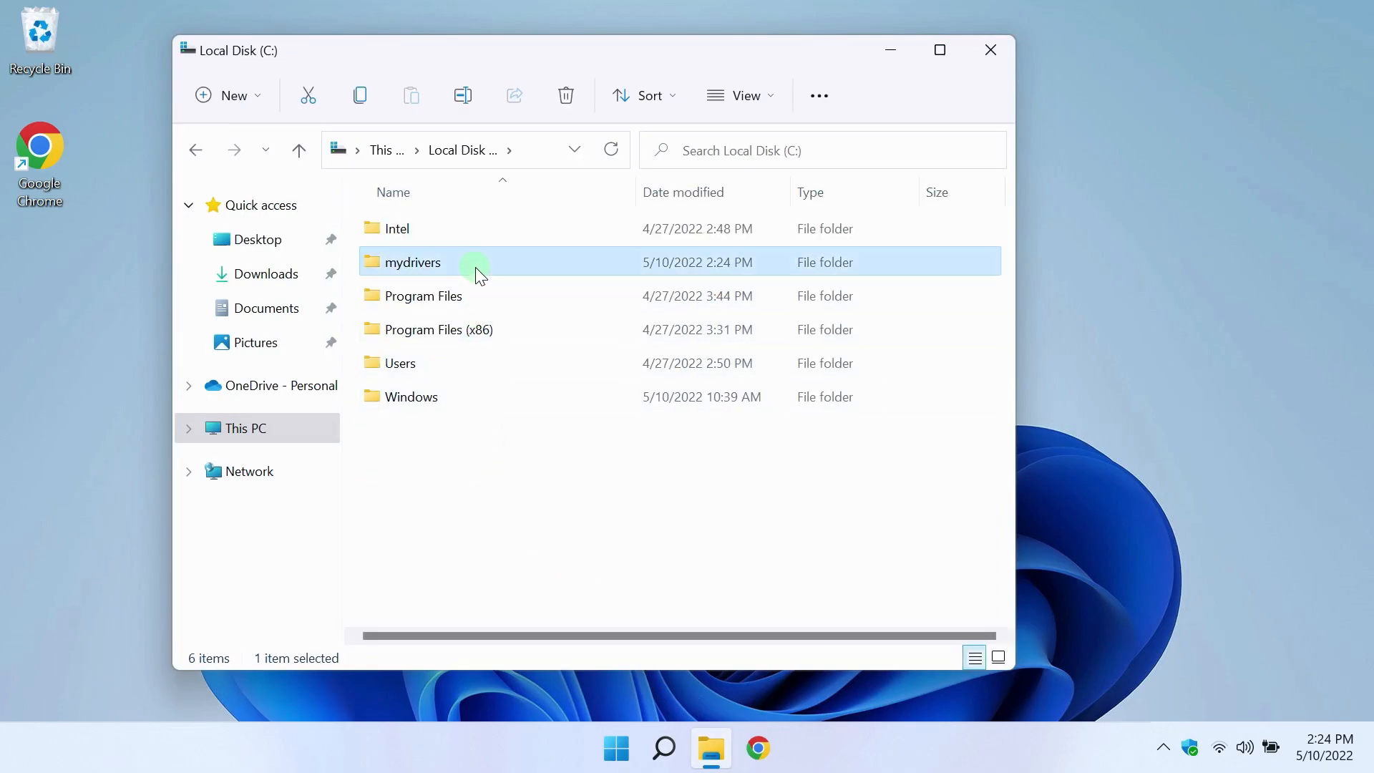
double_click(412, 262)
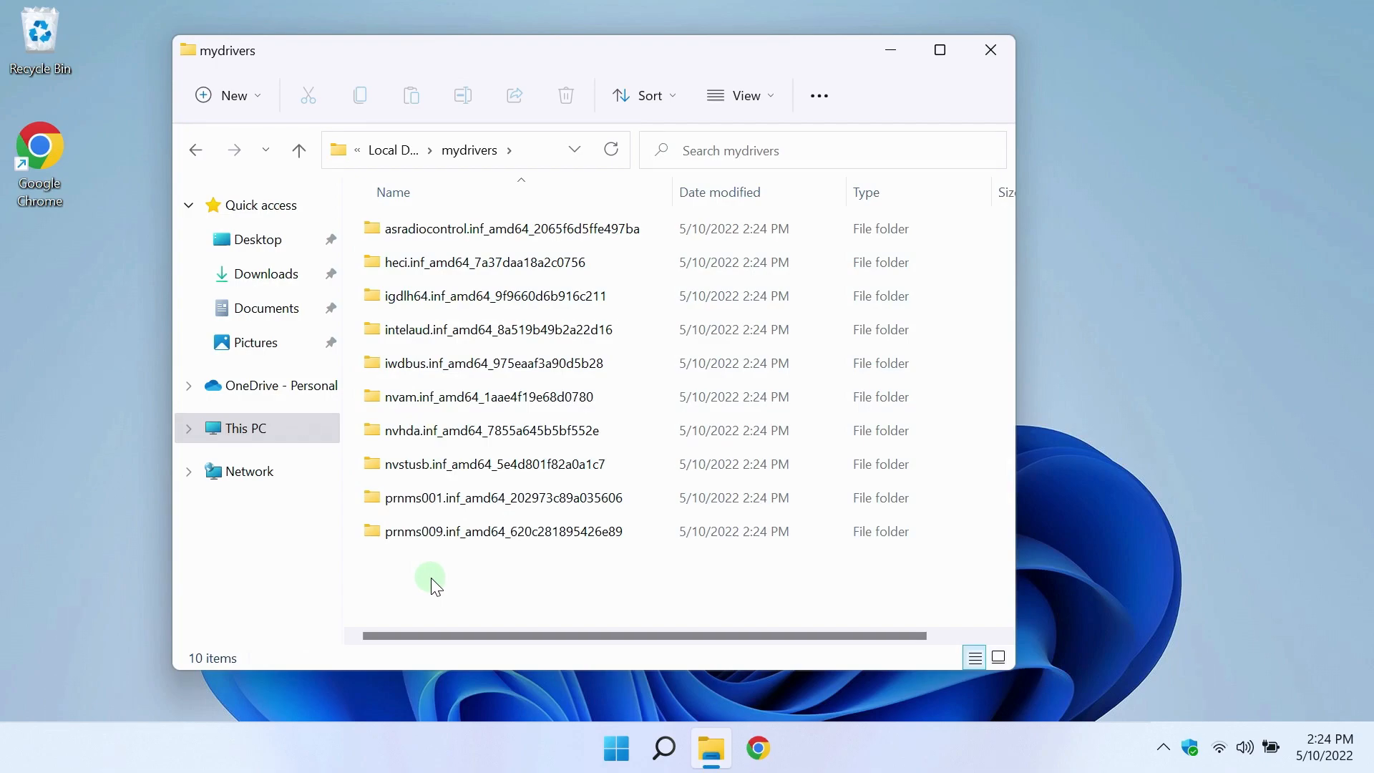
Go back to the Local Disk (C:) listing, reselect mydrivers, and close File Explorer.
left_click(193, 149)
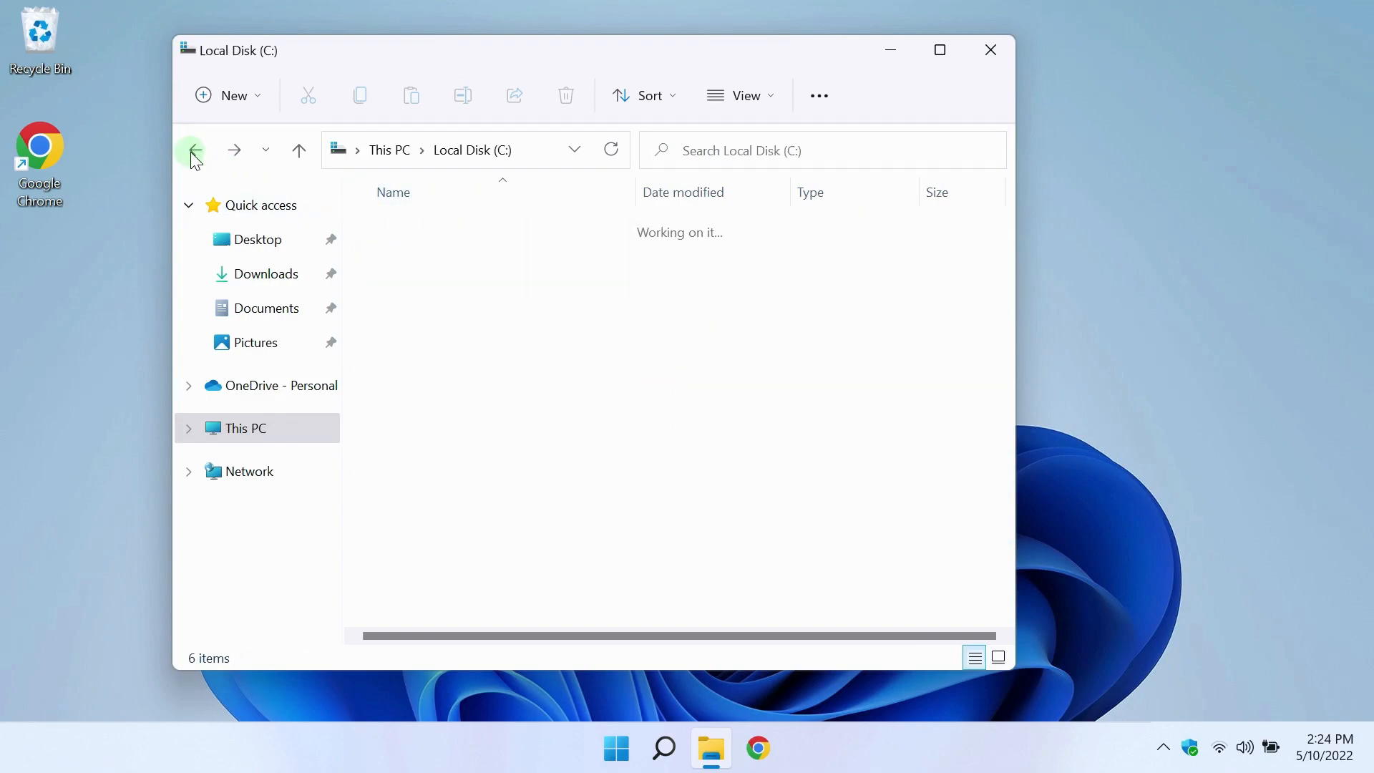
left_click(412, 262)
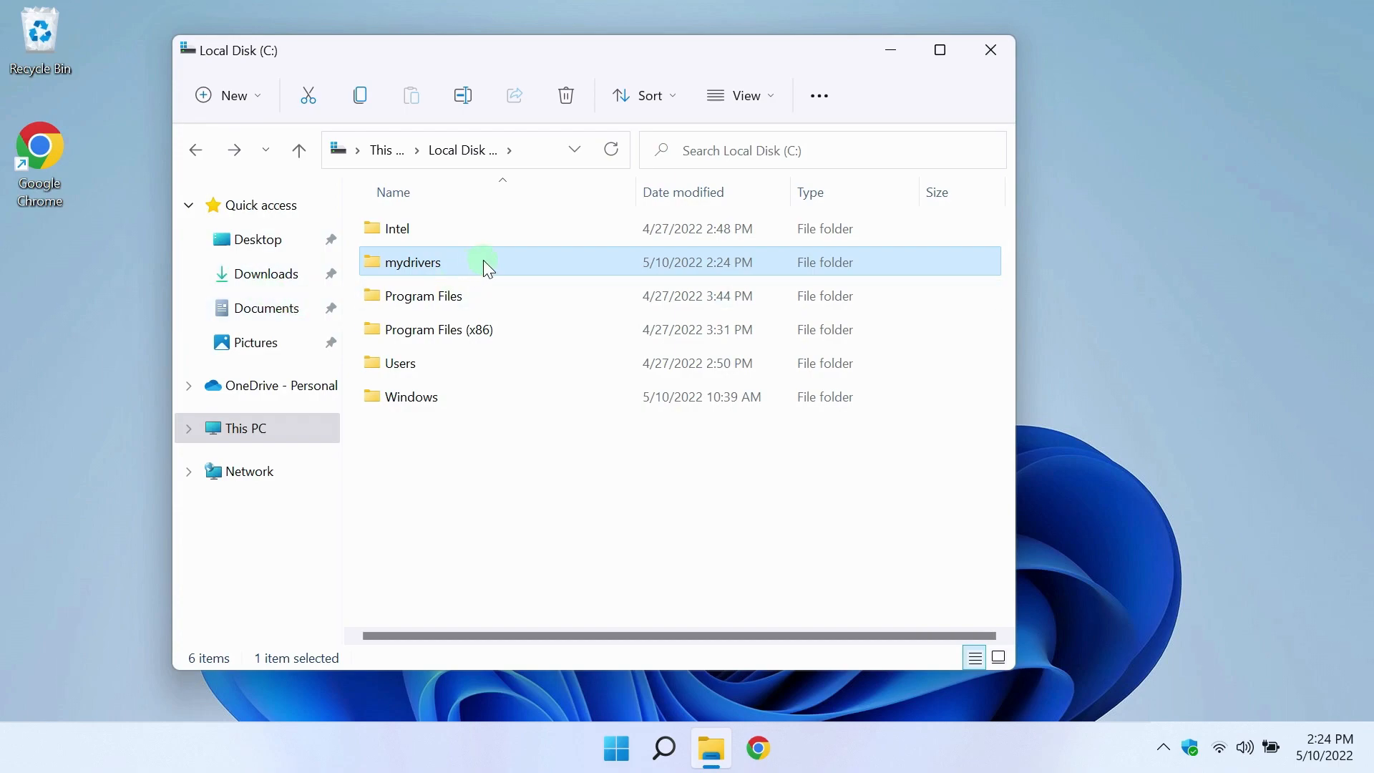
mouse_move(486, 262)
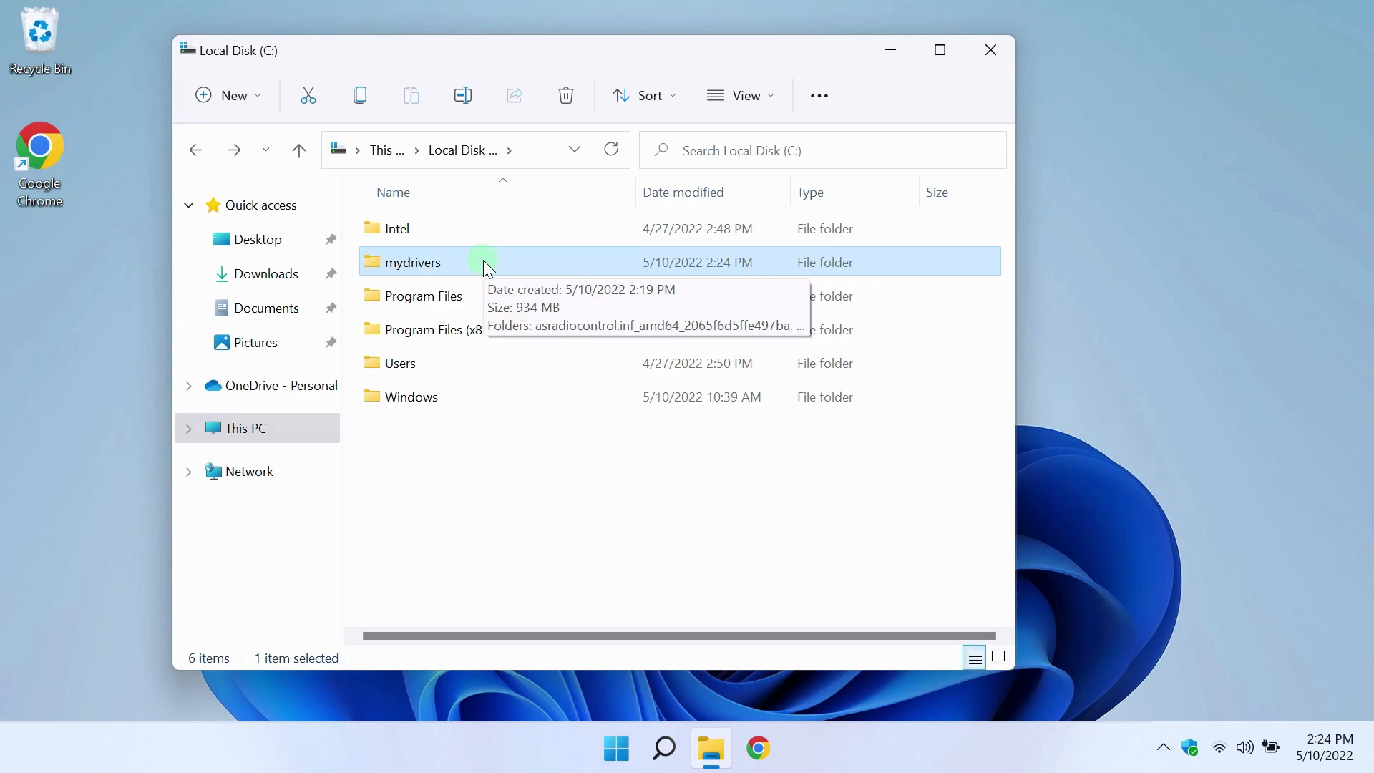
mouse_move(424, 368)
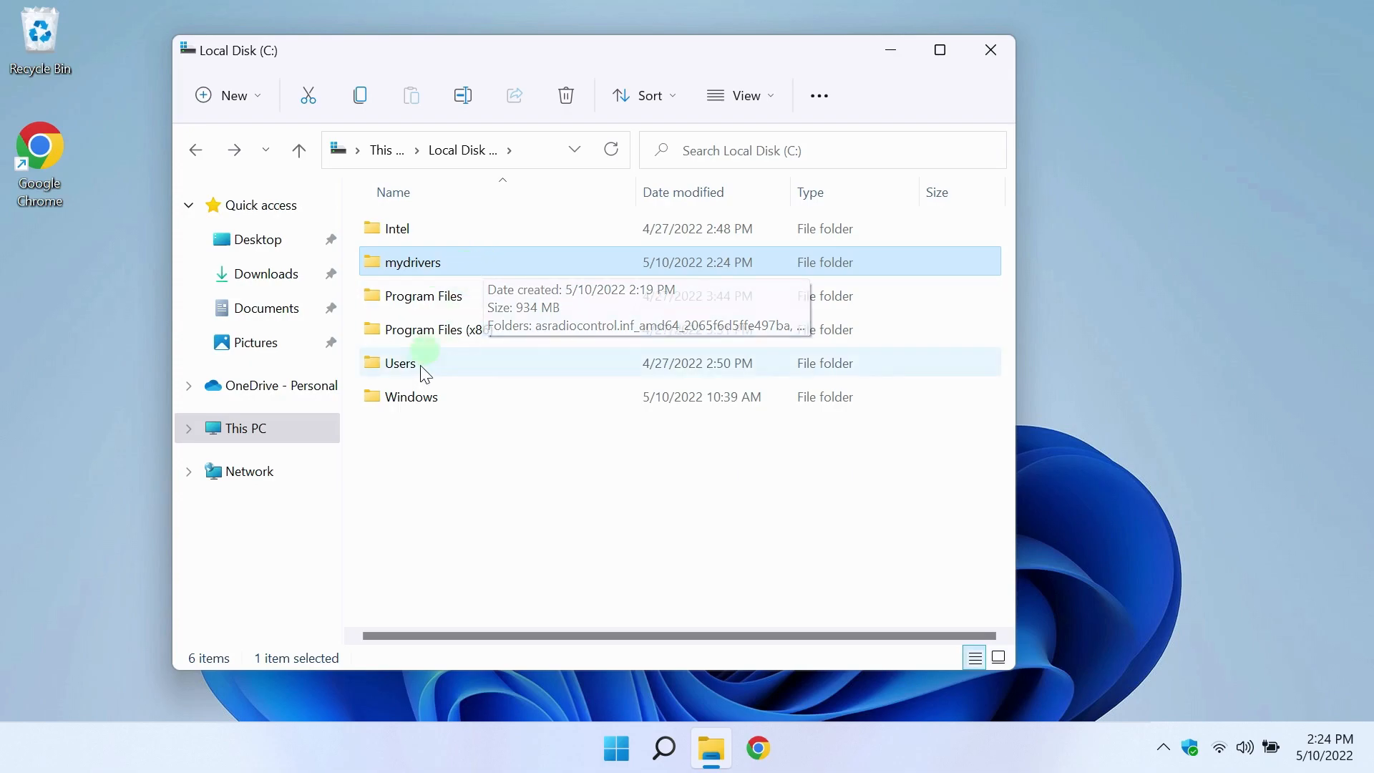
mouse_move(394, 504)
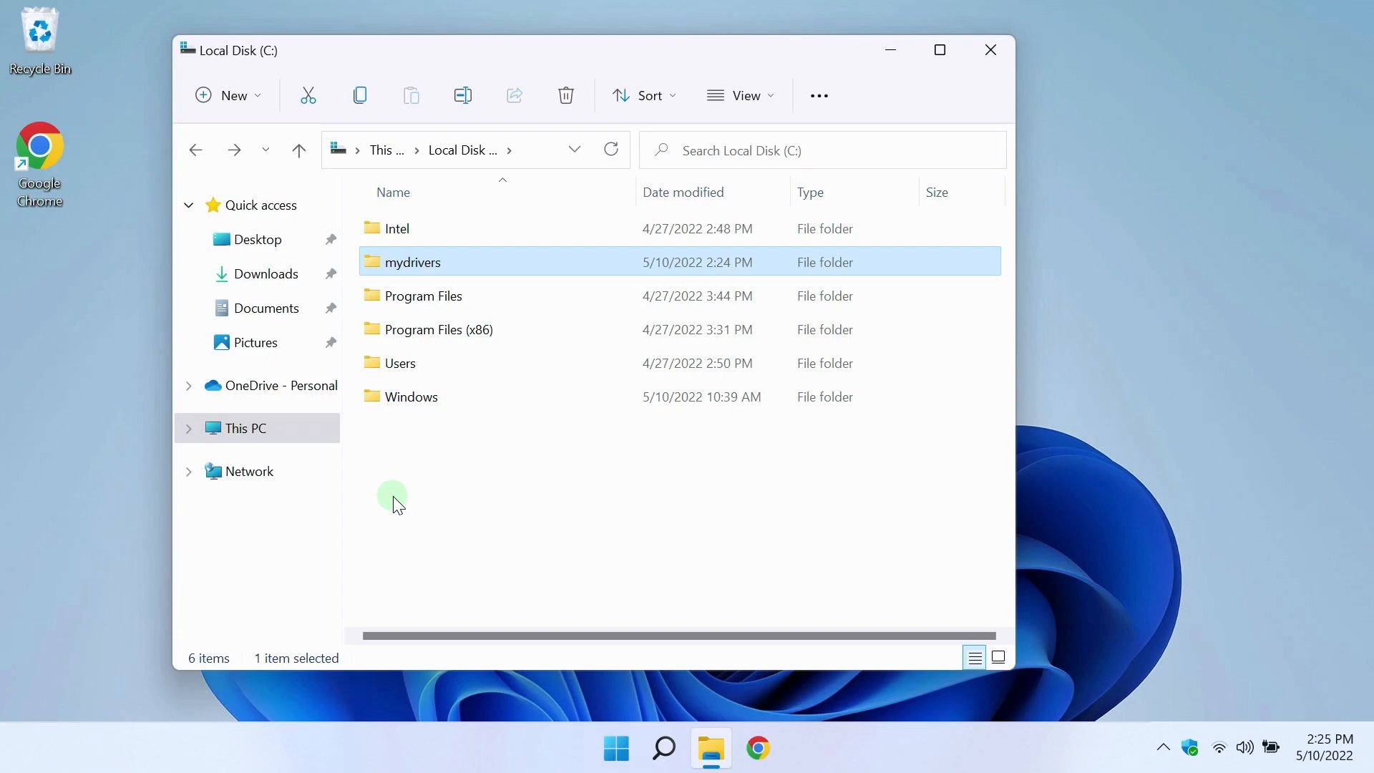
mouse_move(989, 50)
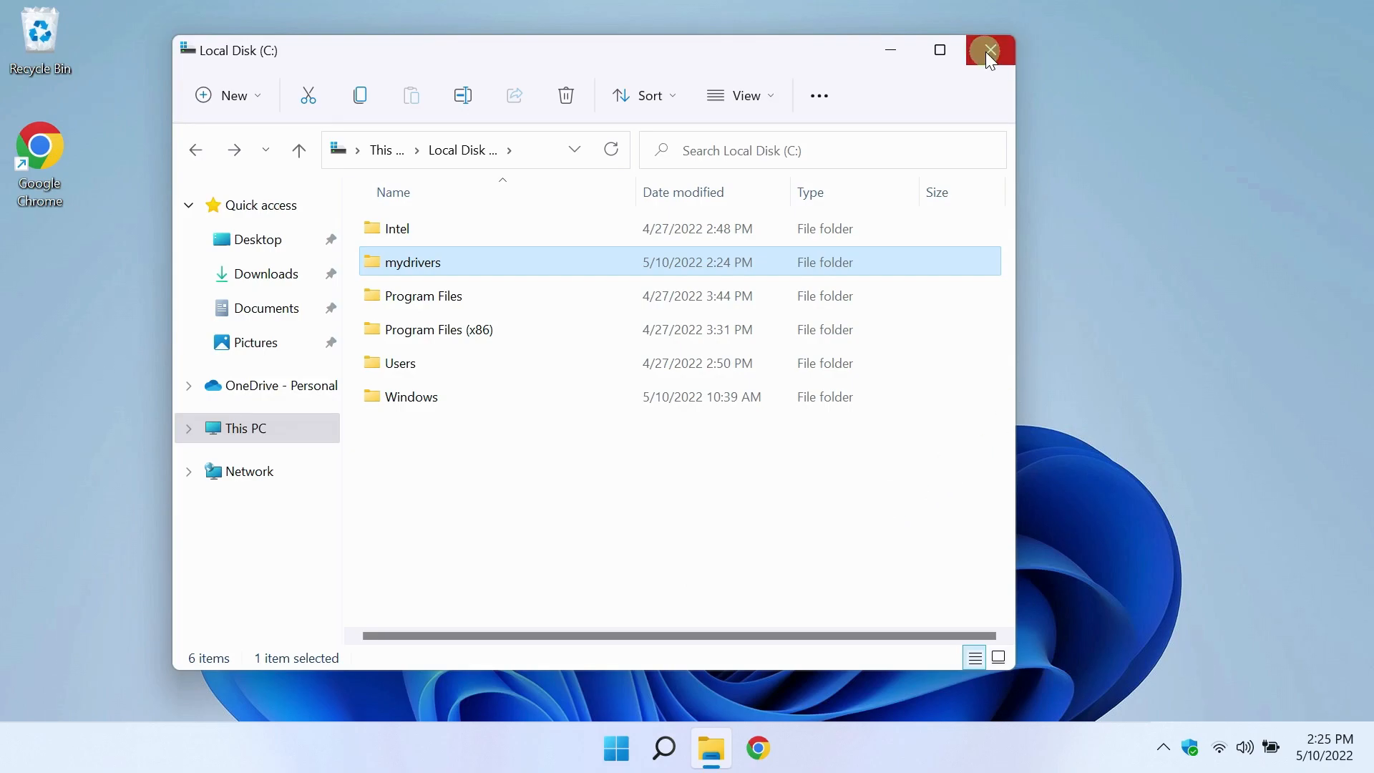
left_click(988, 50)
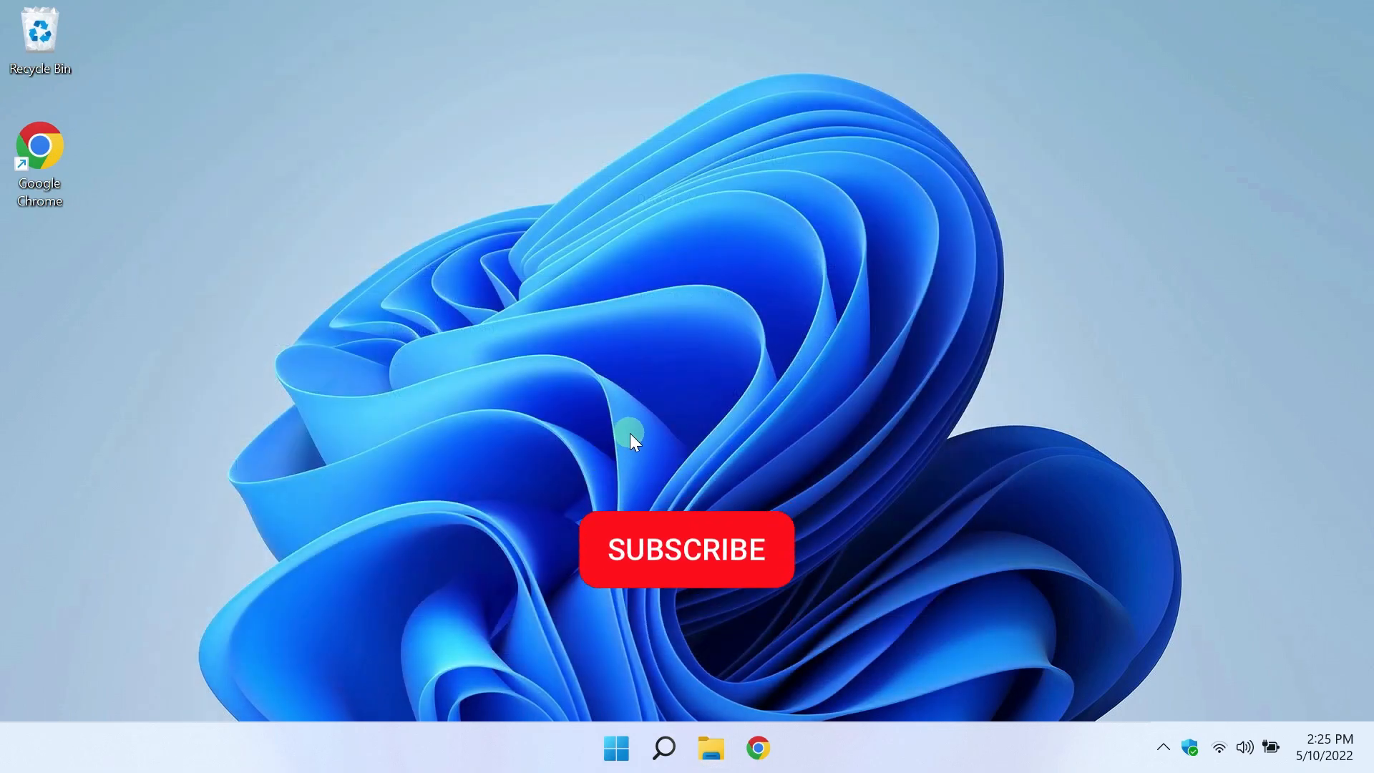
left_click(686, 549)
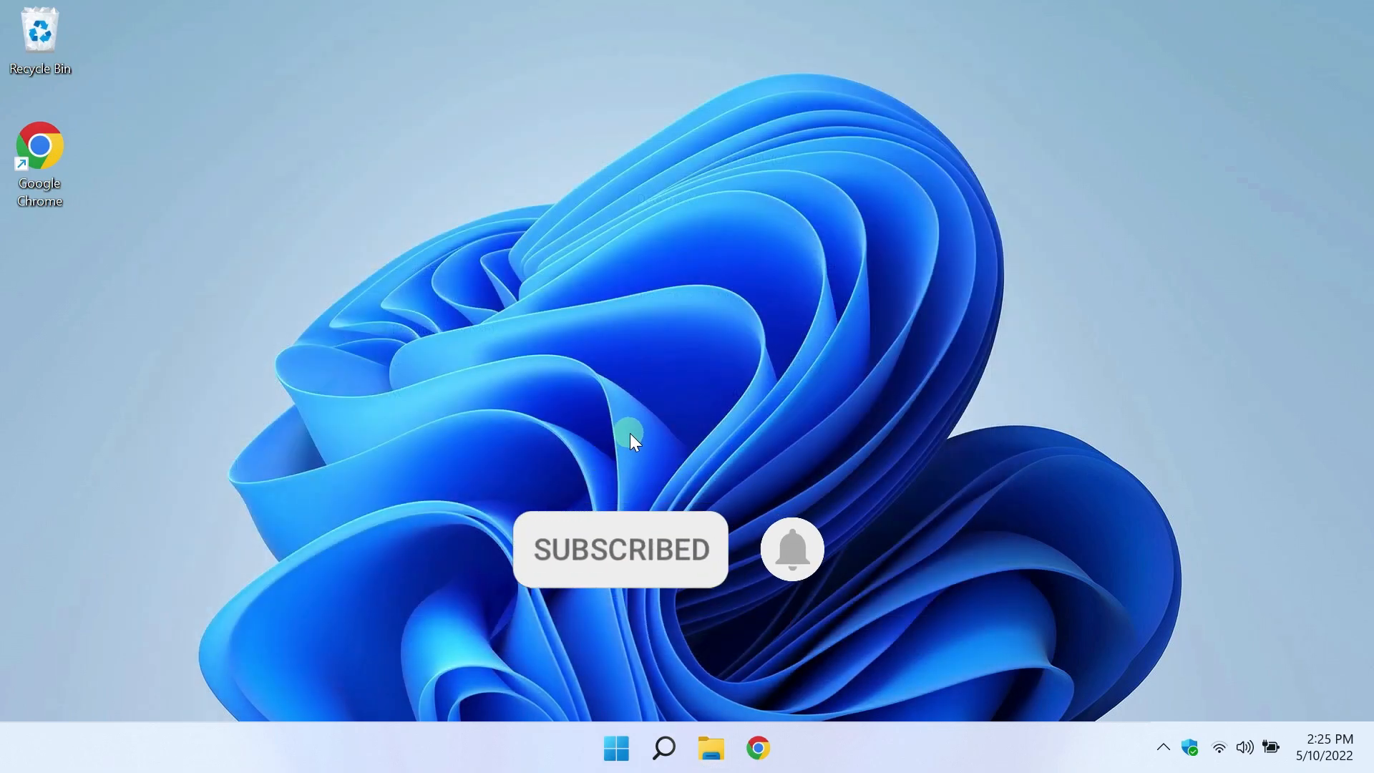